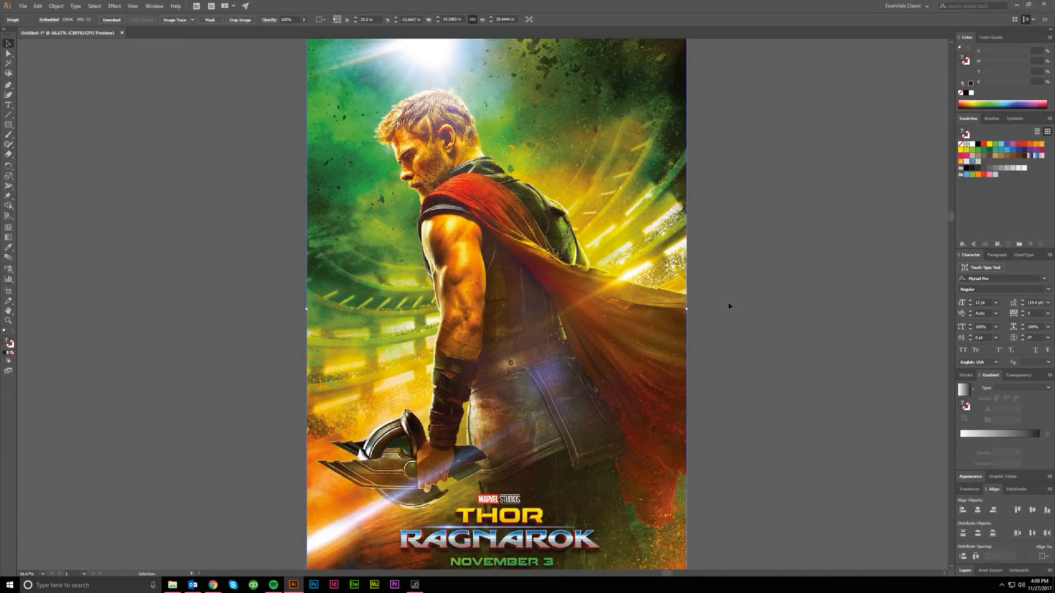
mouse_move(737, 307)
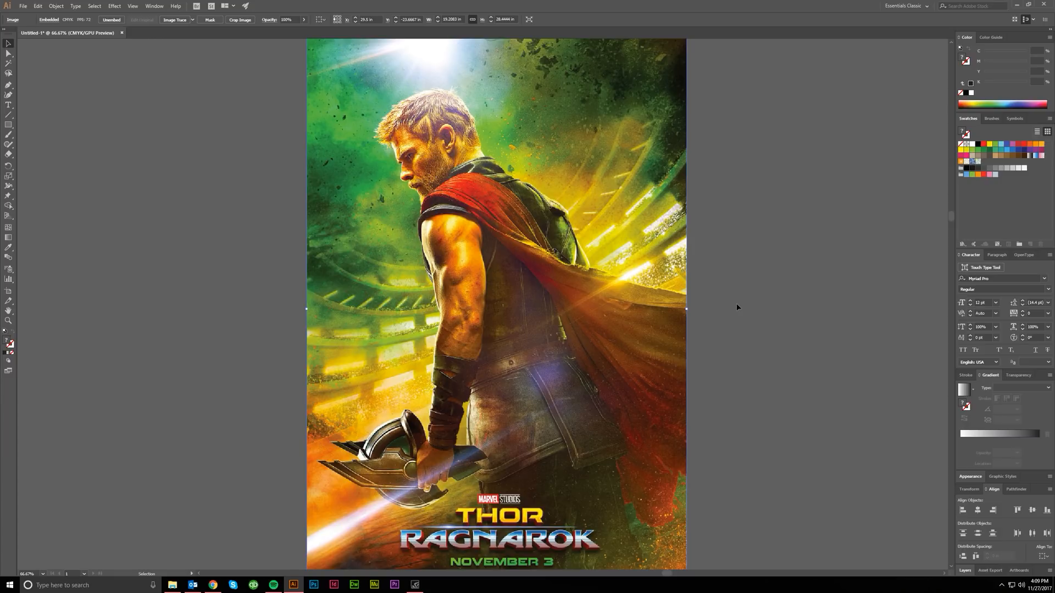
mouse_move(583, 143)
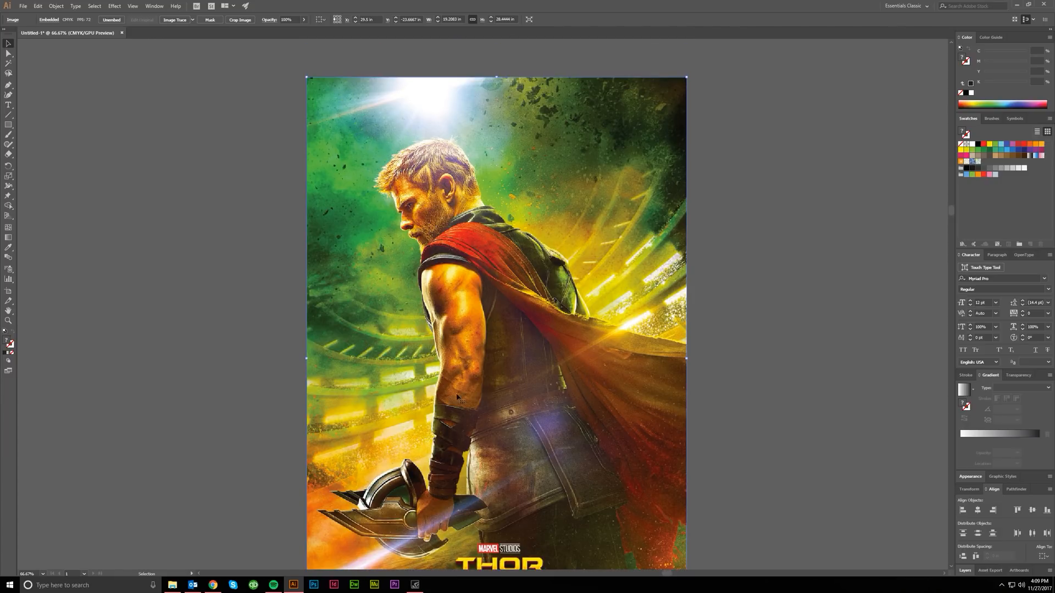
Duplicate the poster to the right and trace the copy into flat green, brown and orange shapes
scroll(down, 3)
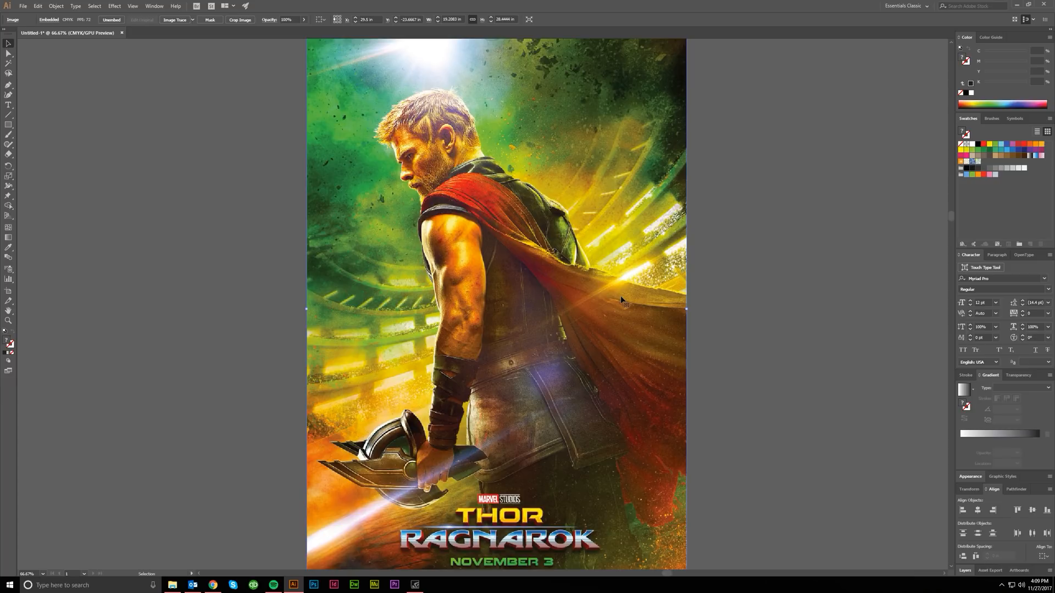
mouse_move(363, 245)
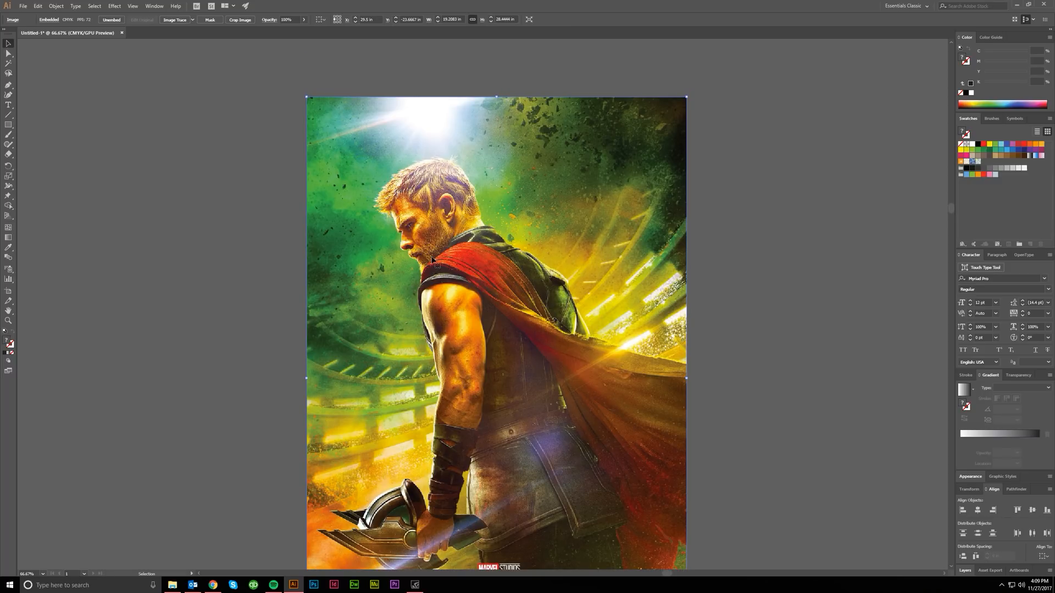
scroll(down, 3)
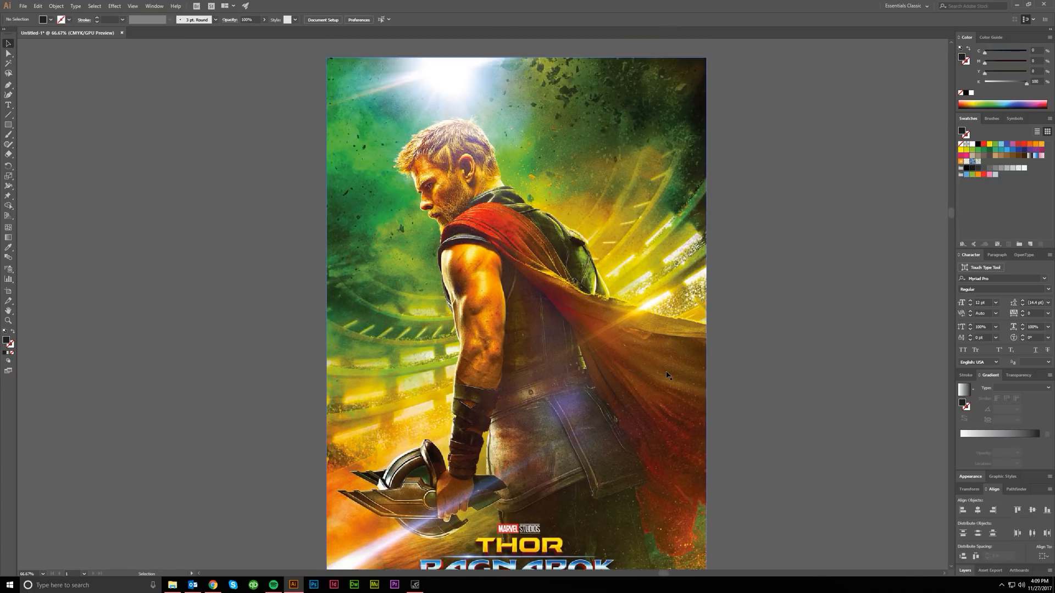
scroll(down, 3)
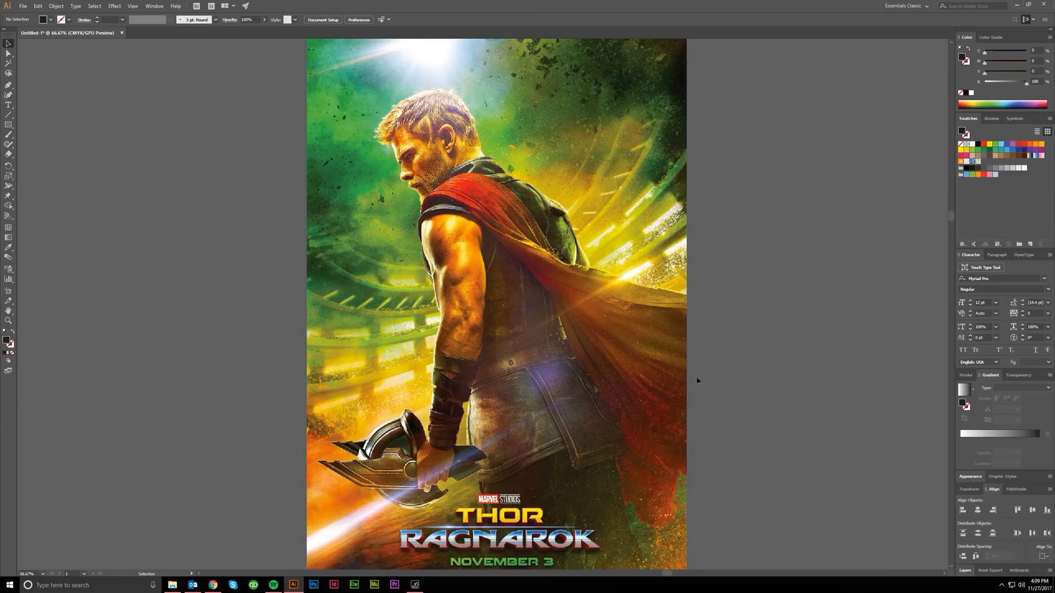
mouse_move(620, 386)
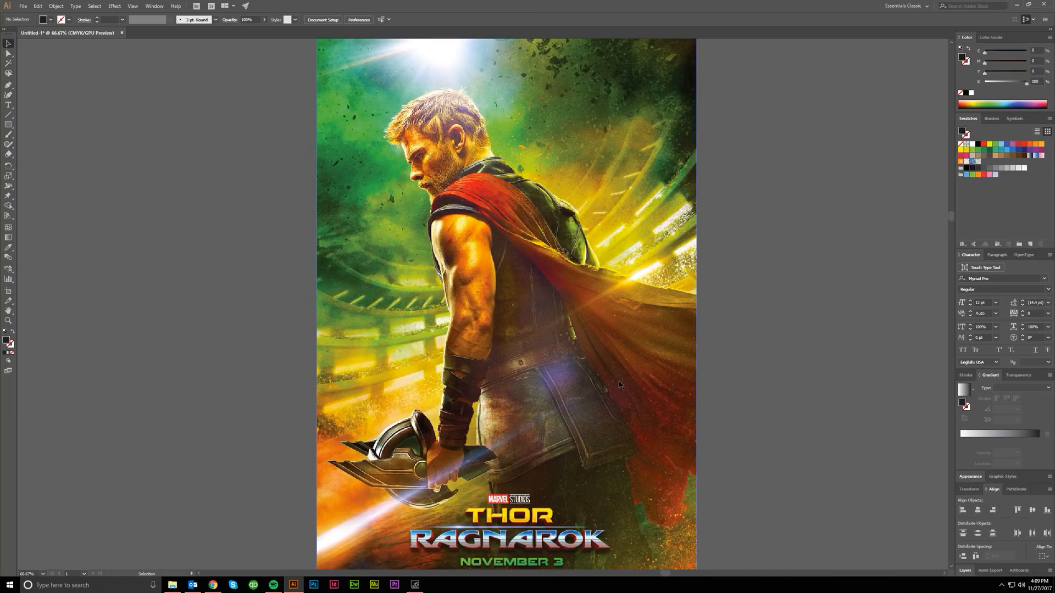
mouse_move(466, 323)
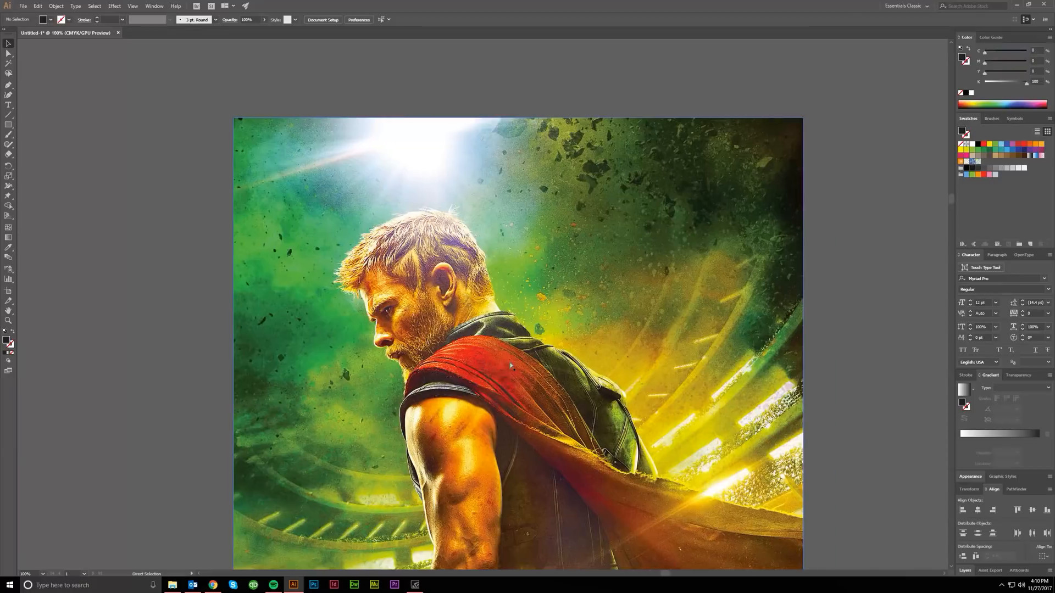
scroll(down, 3)
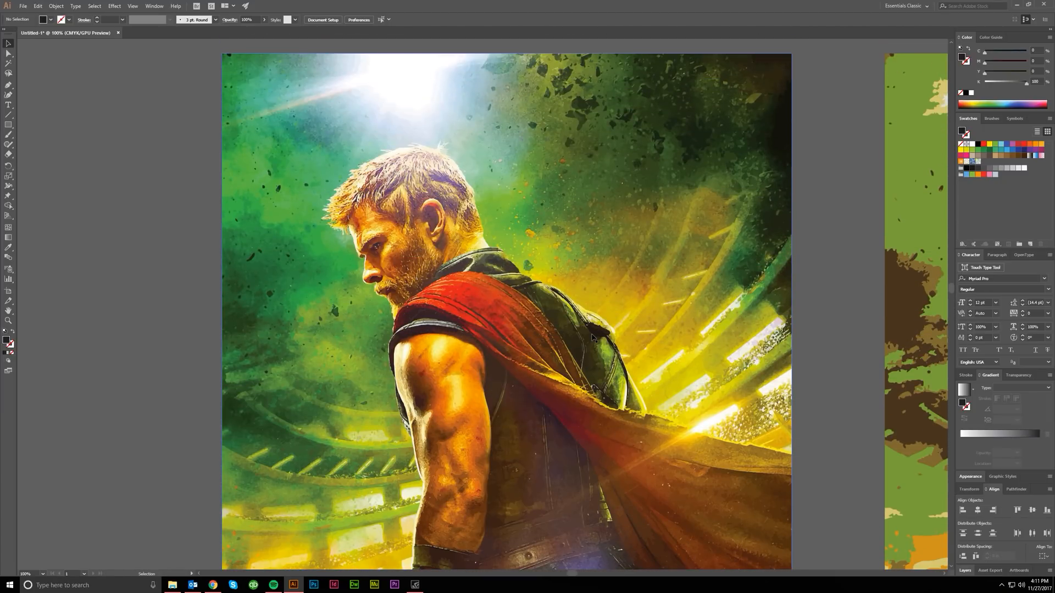
scroll(down, 3)
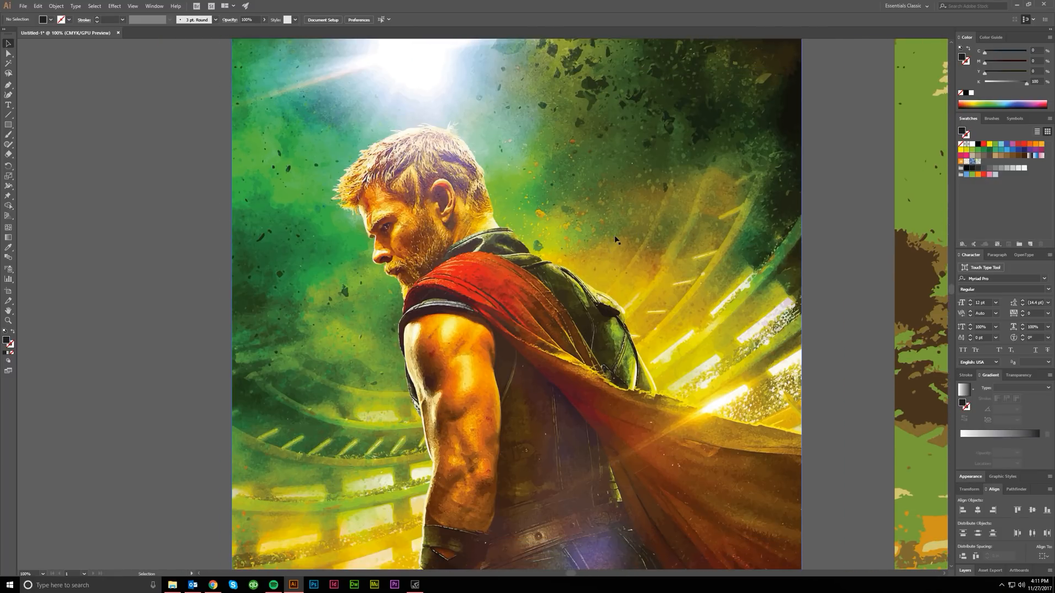
mouse_move(615, 243)
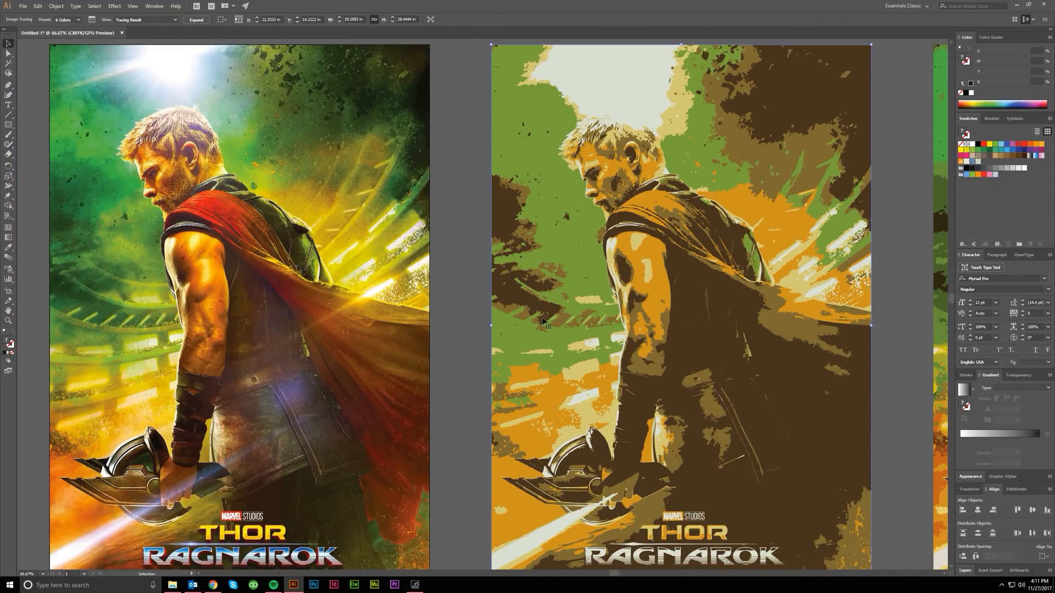
mouse_move(523, 515)
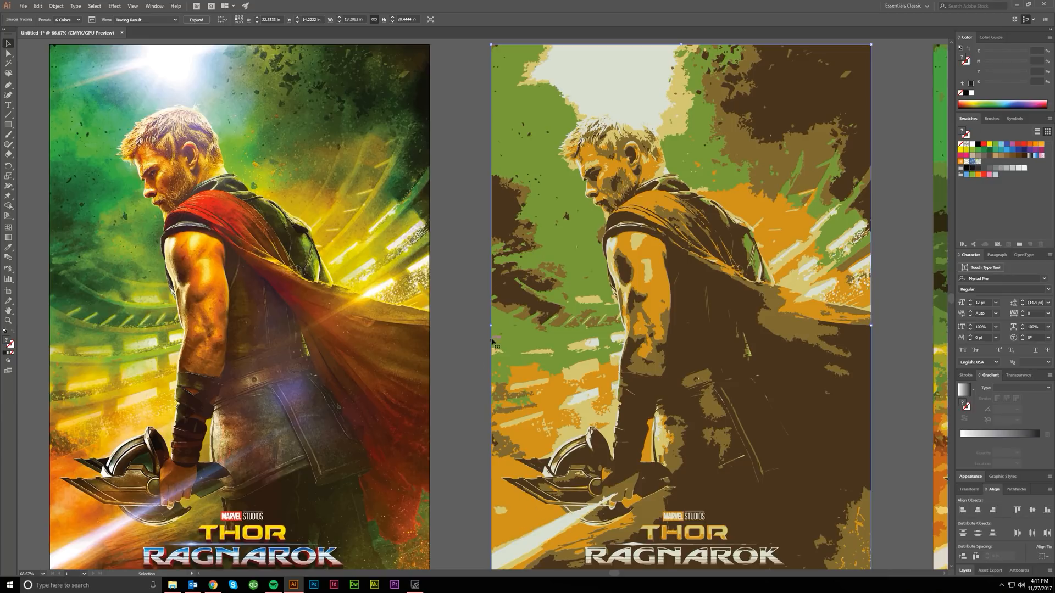
mouse_move(552, 233)
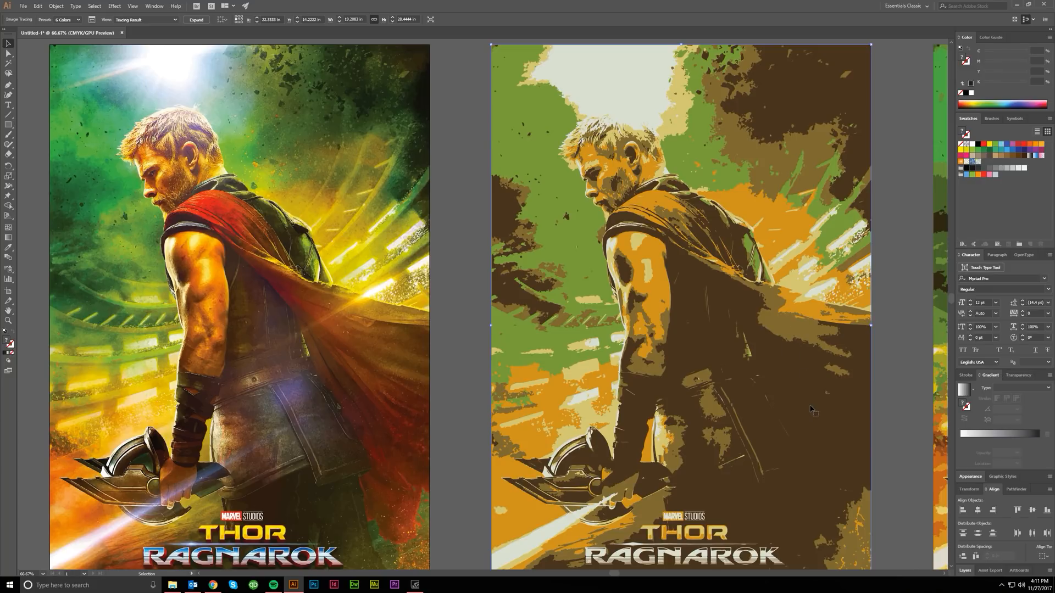
Scroll the canvas to compare the original with the 6 Colors trace
scroll(down, 3)
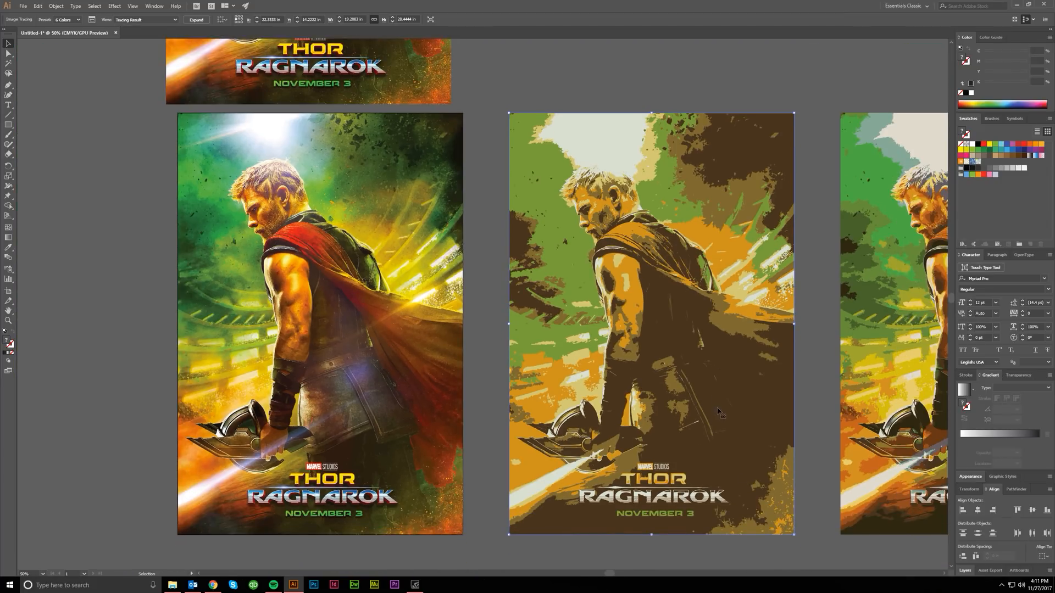
mouse_move(597, 147)
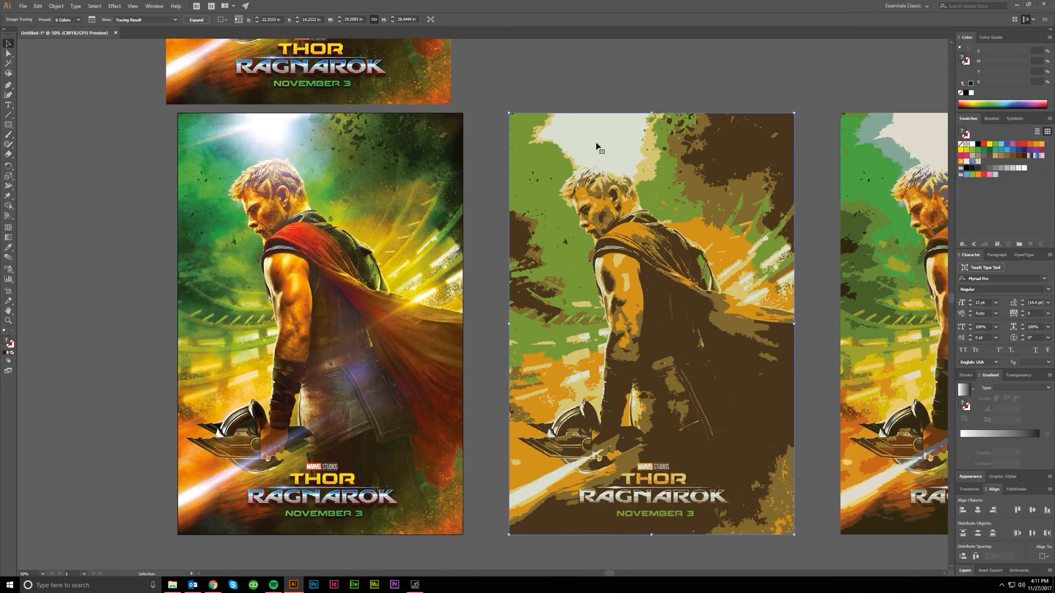
mouse_move(641, 218)
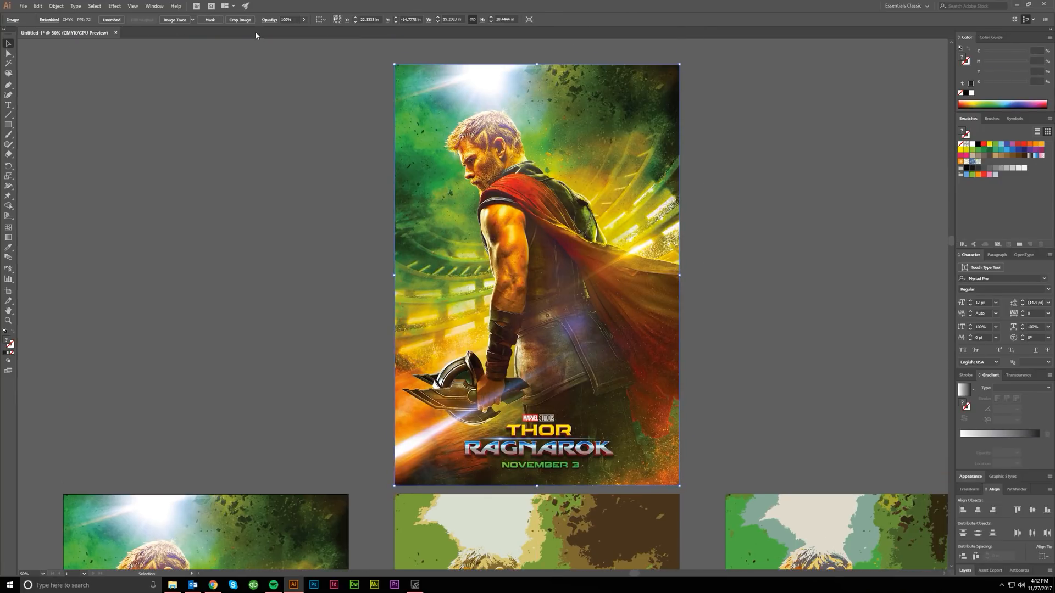
Apply the 6 Colors Image Trace preset to the upper poster copy from the Control bar
click(191, 20)
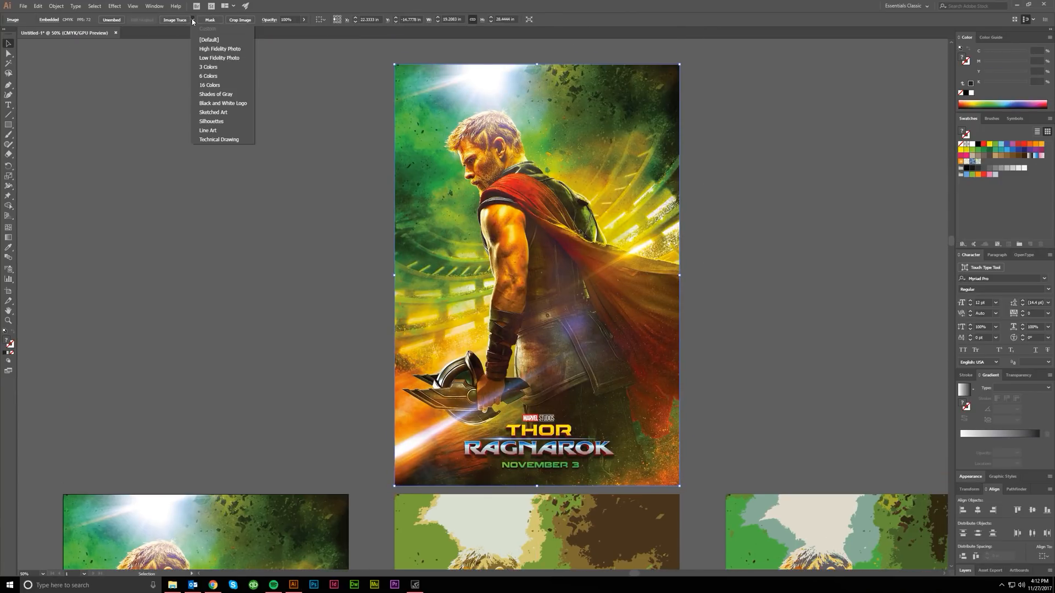
mouse_move(224, 127)
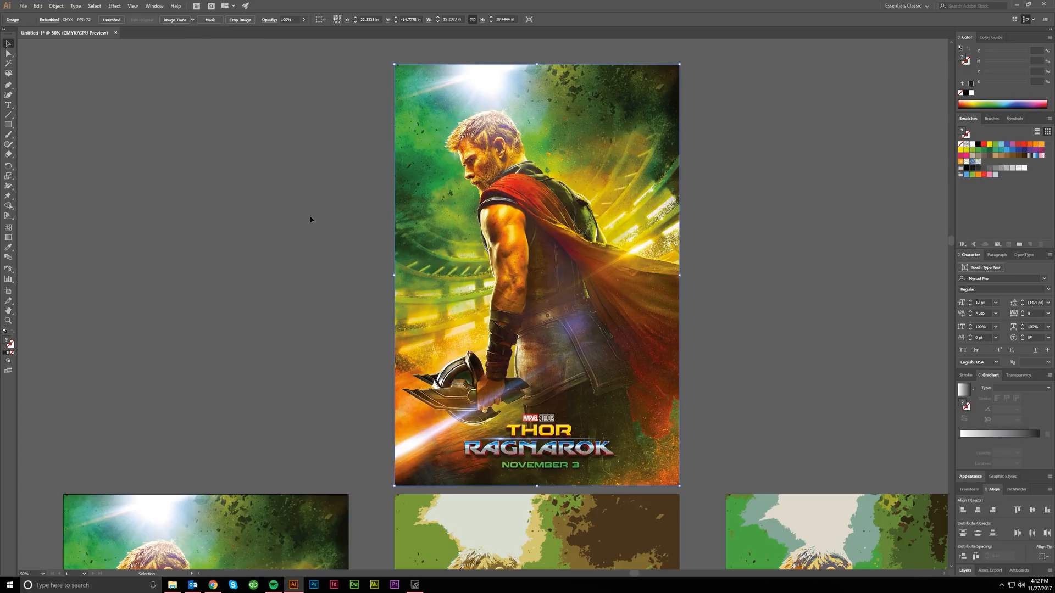
click(176, 20)
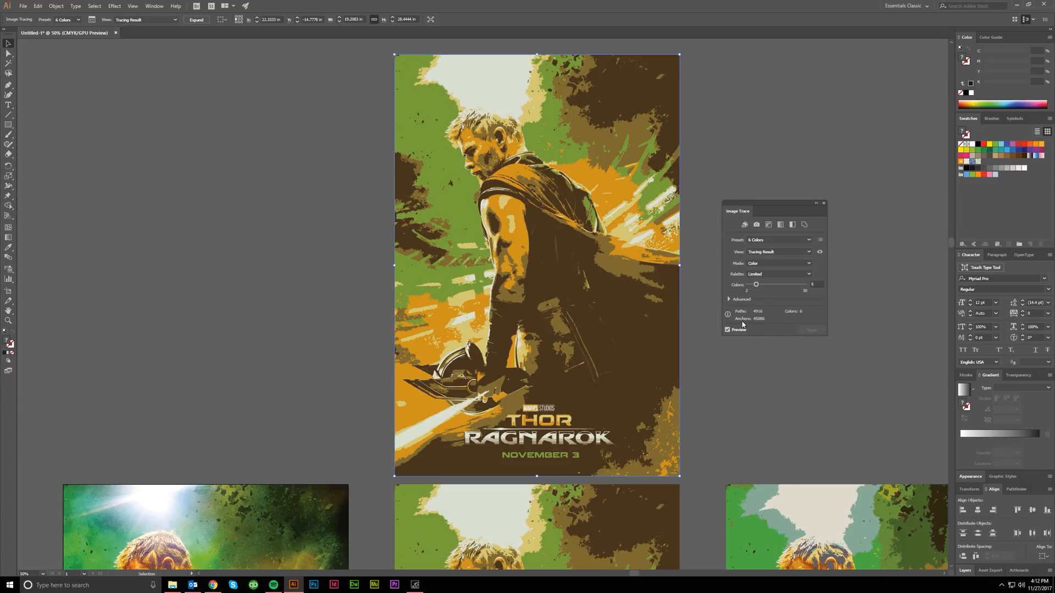
Expand the Advanced section of the Image Trace panel to show Paths, Corners and Noise
click(729, 299)
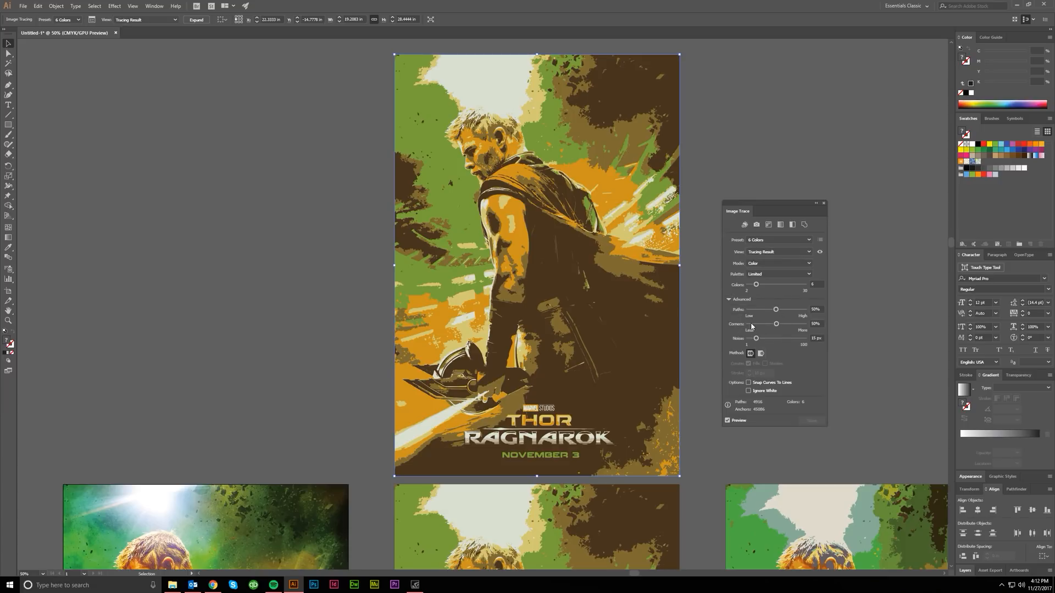
mouse_move(775, 239)
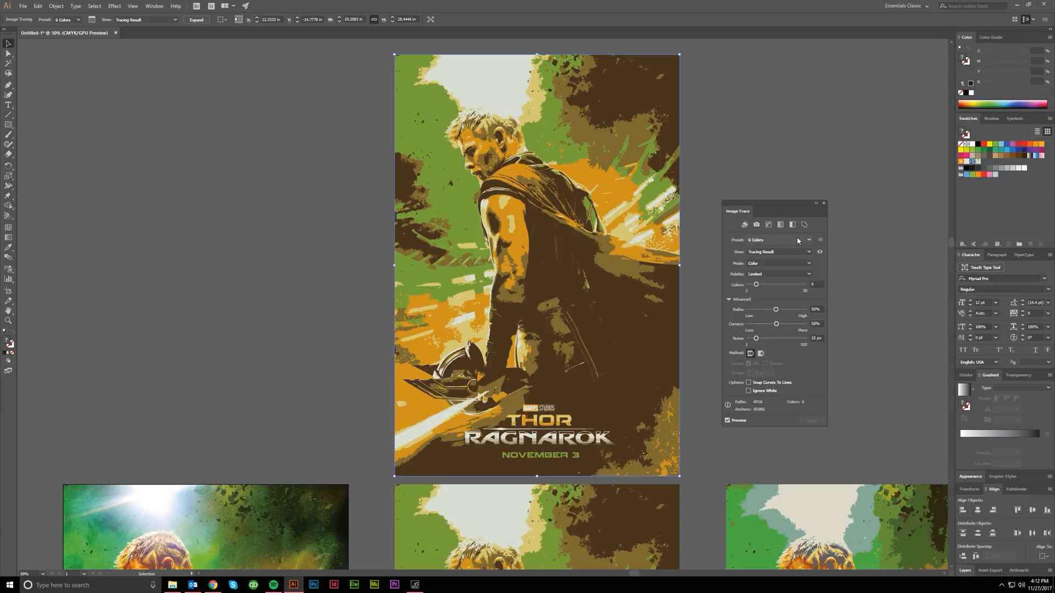
mouse_move(808, 263)
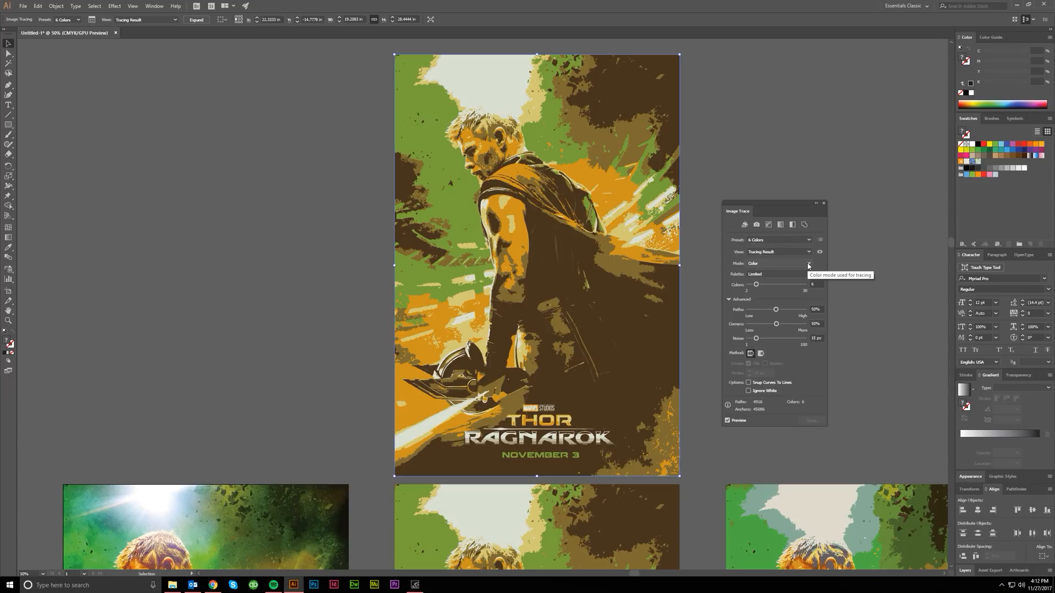
mouse_move(826, 267)
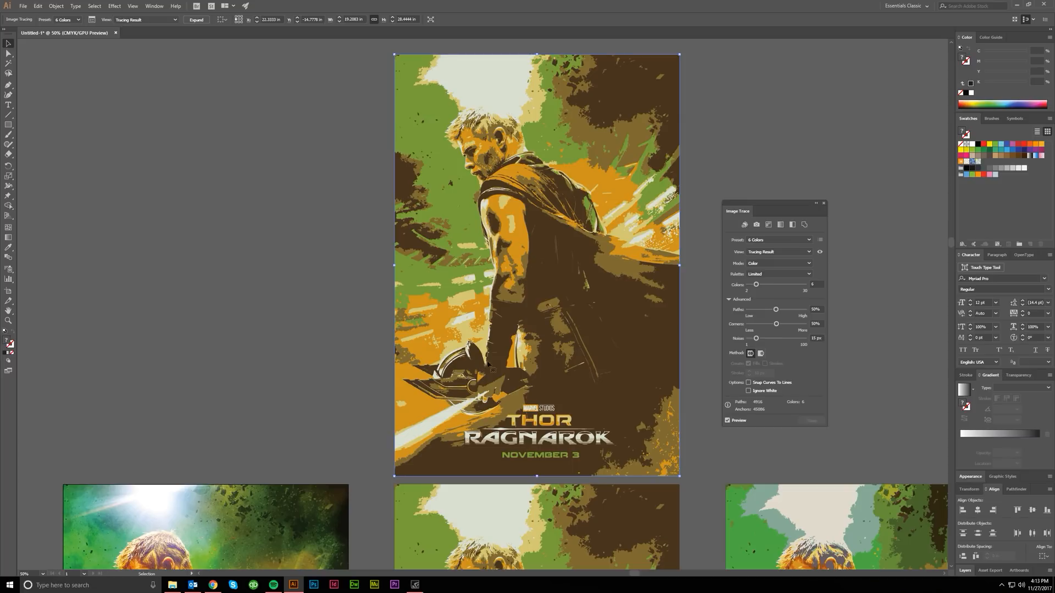
mouse_move(798, 310)
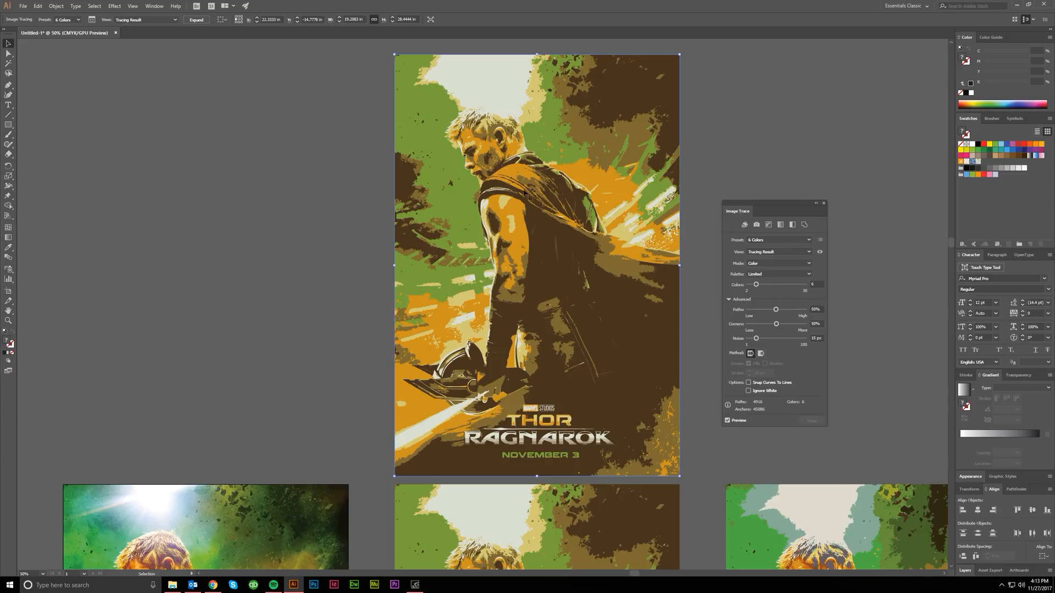
mouse_move(644, 256)
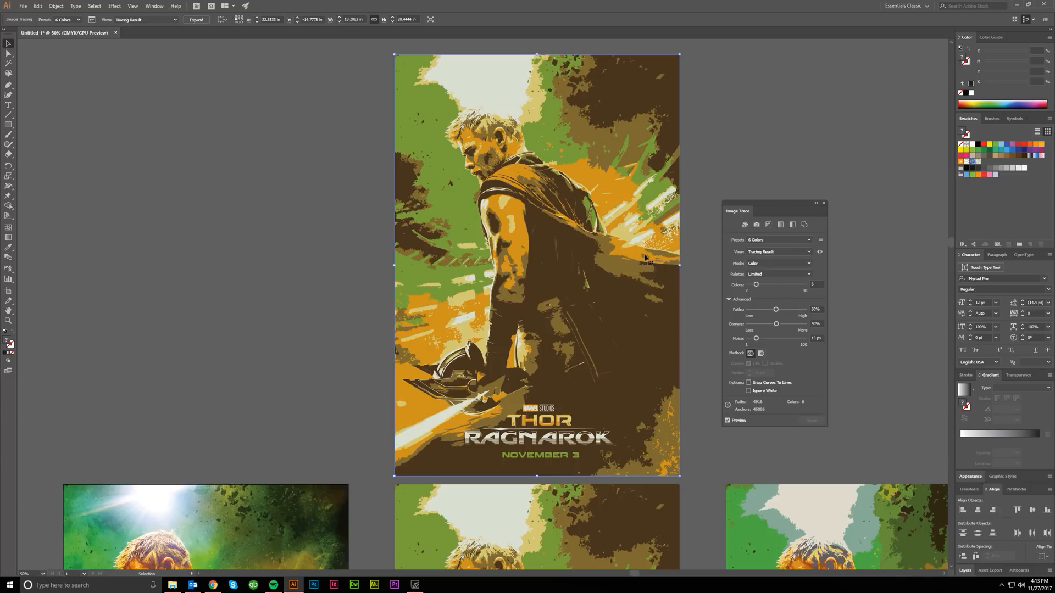
mouse_move(817, 310)
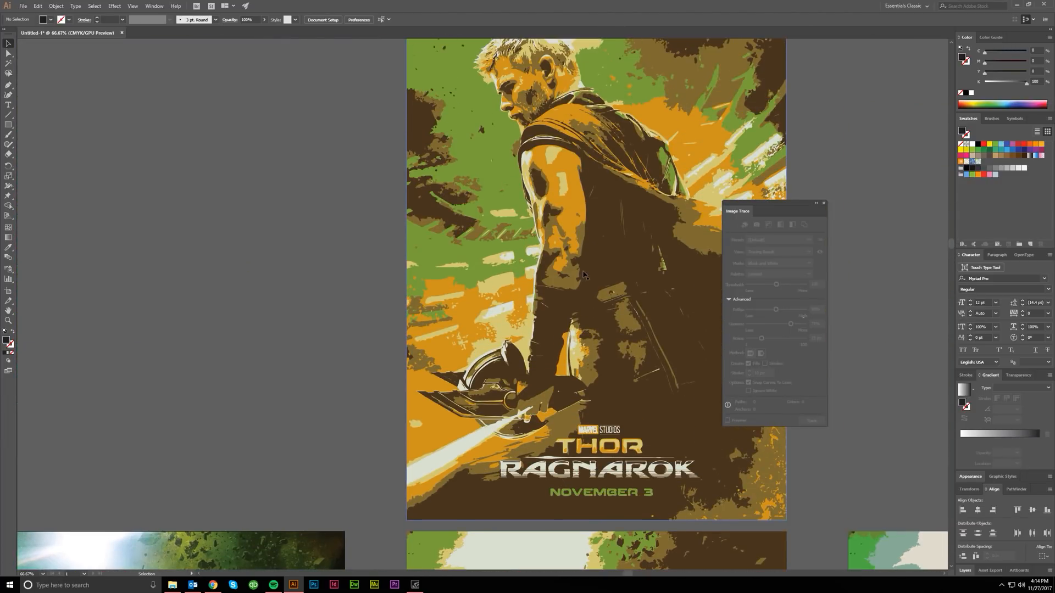
Lower the Paths and Noise values so the 6-colour trace has fewer, smoother shapes
scroll(down, 3)
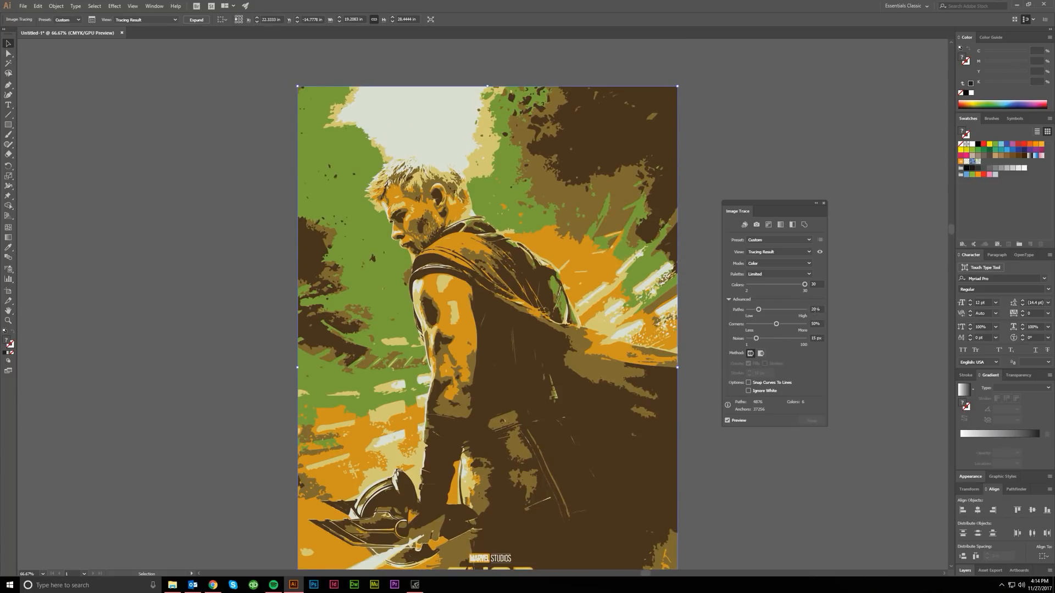
mouse_move(352, 154)
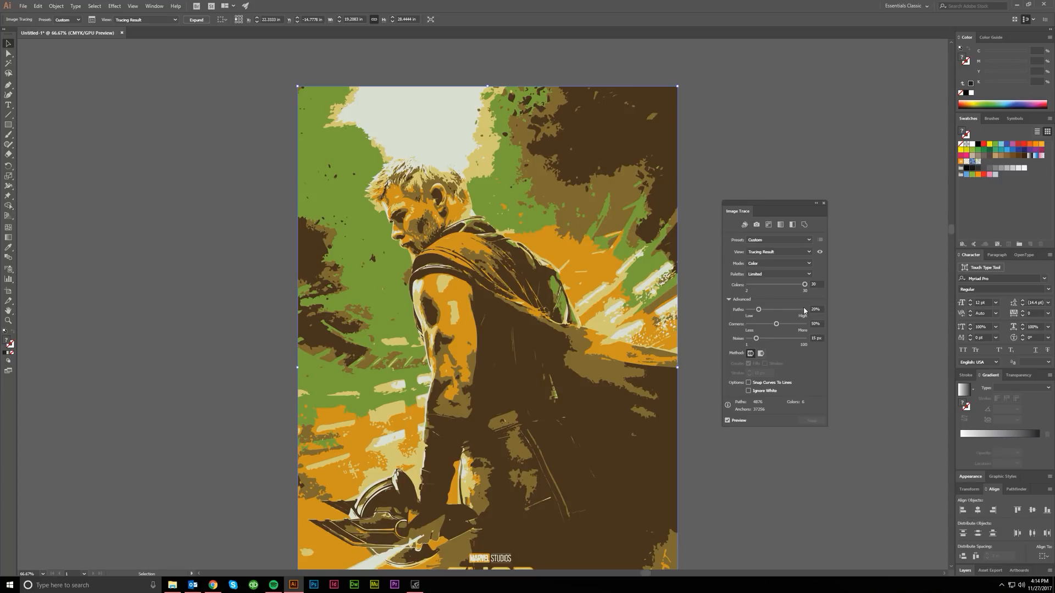
mouse_move(777, 341)
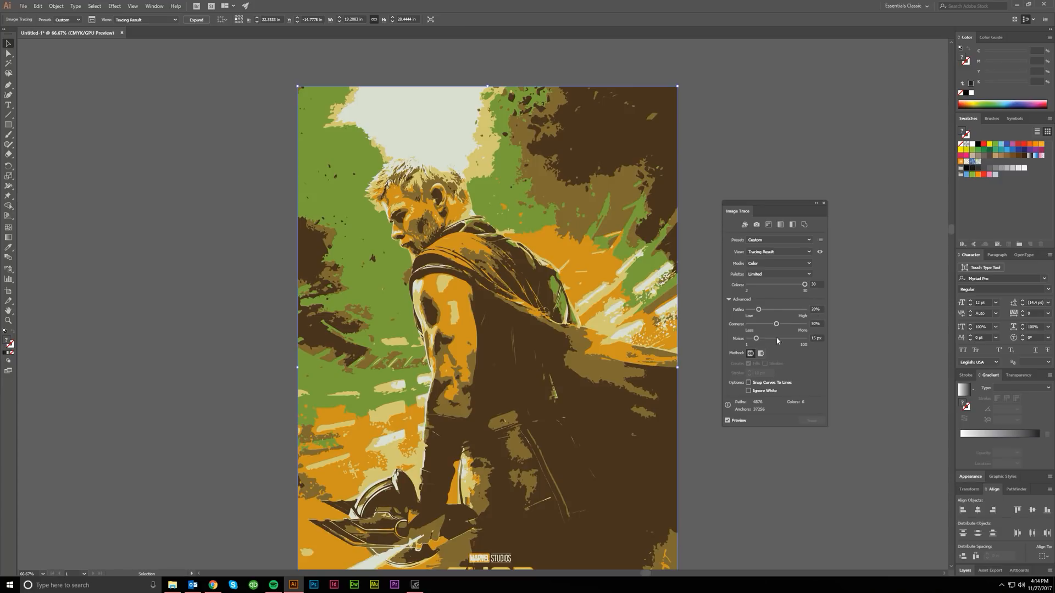
mouse_move(778, 341)
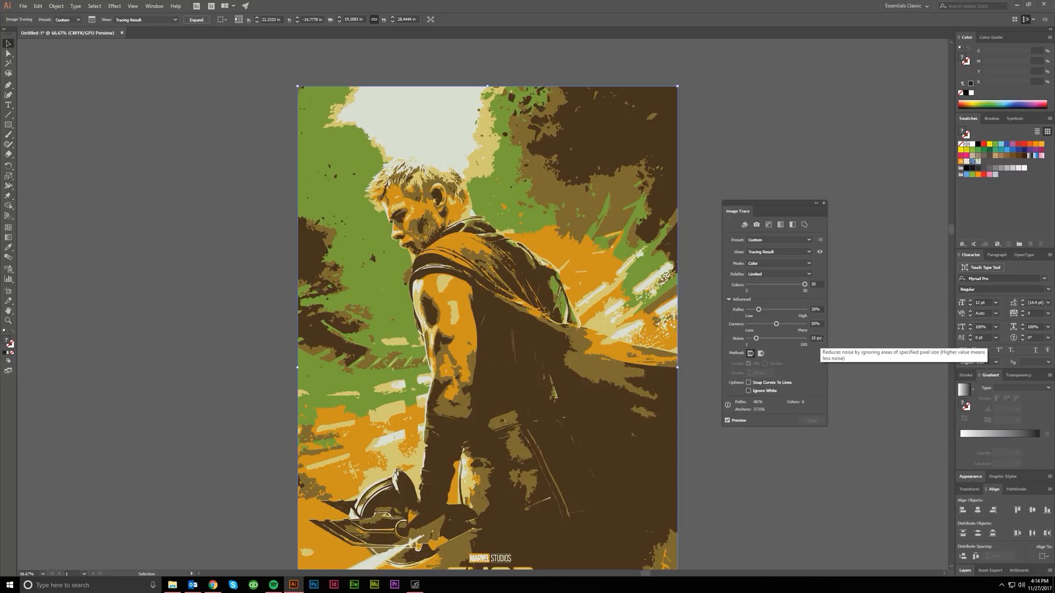
mouse_move(362, 329)
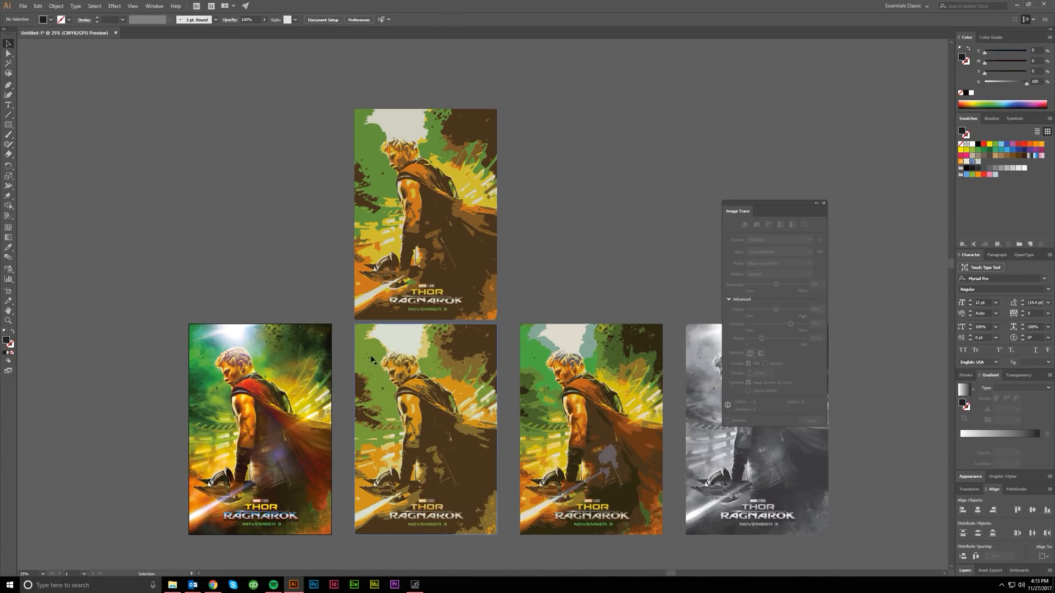
mouse_move(466, 388)
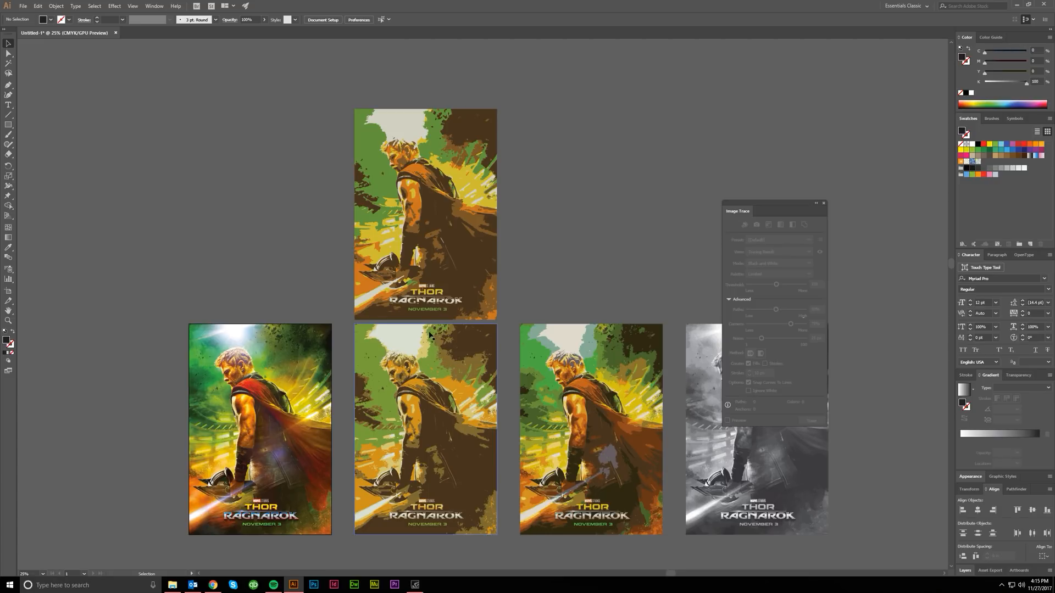
mouse_move(426, 200)
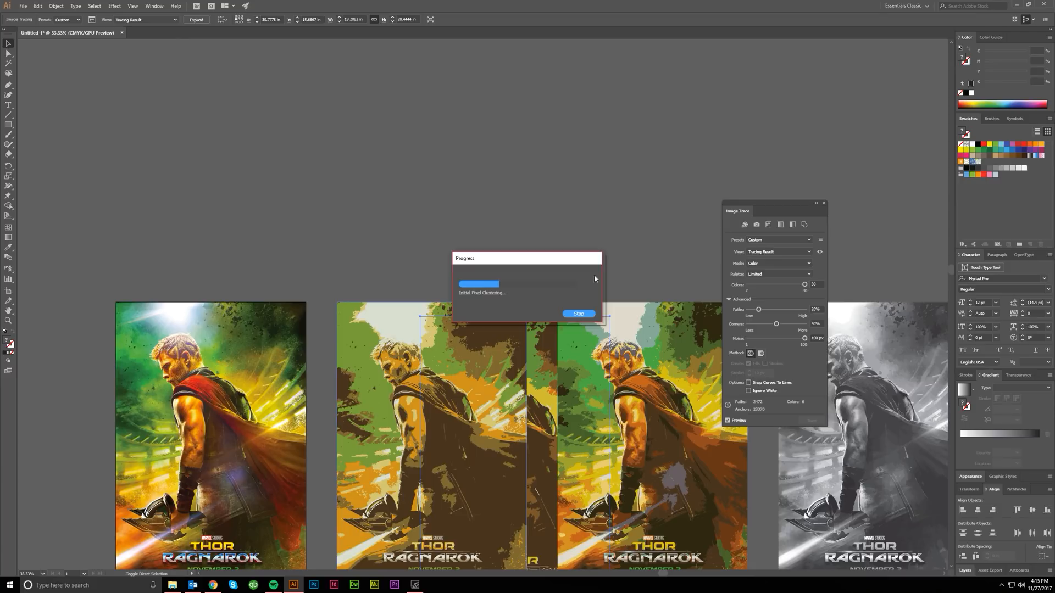
mouse_move(609, 261)
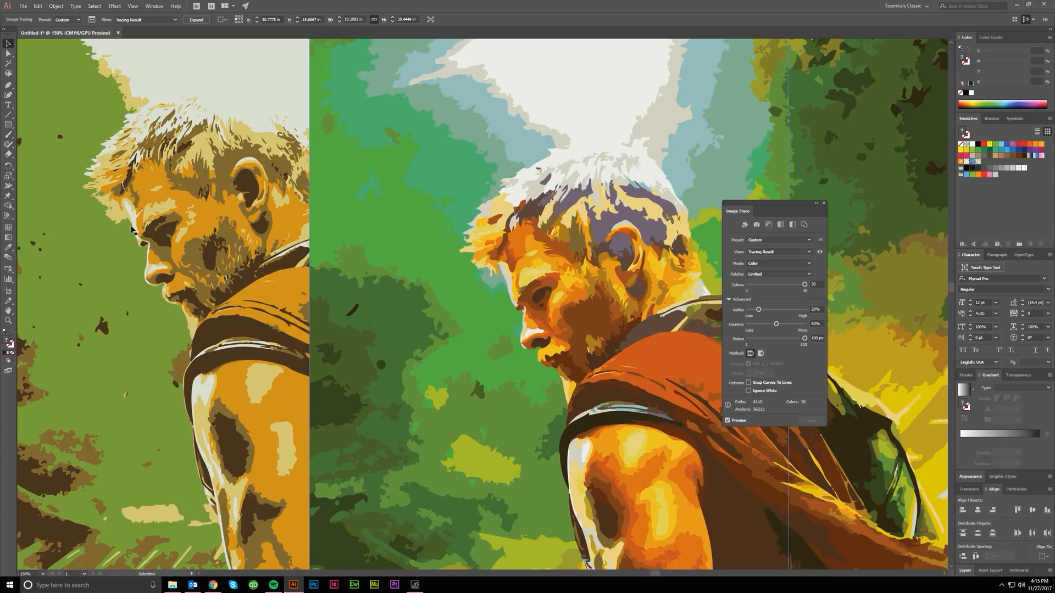
mouse_move(156, 268)
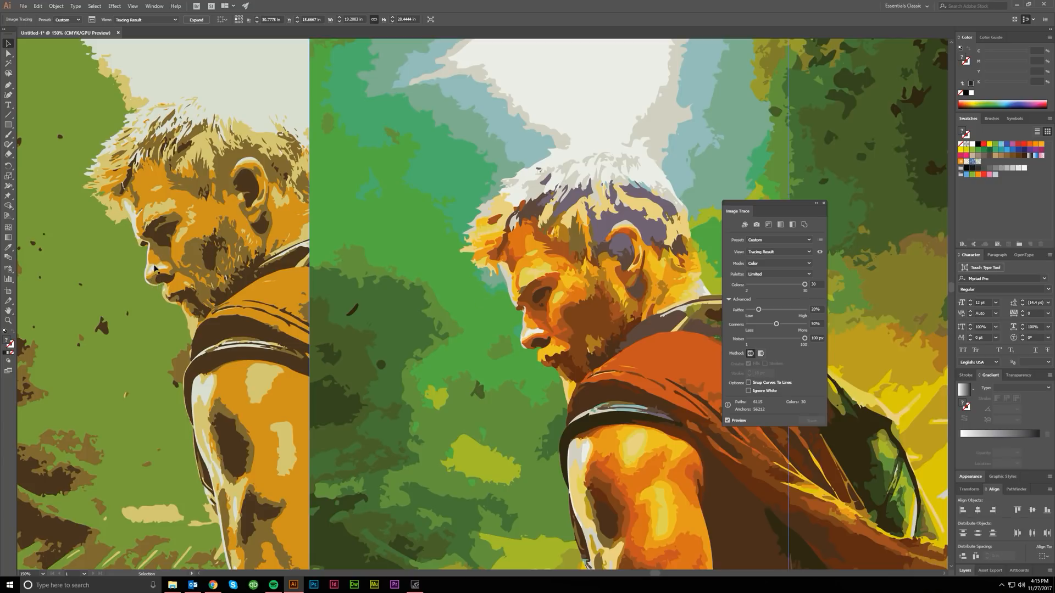
mouse_move(125, 217)
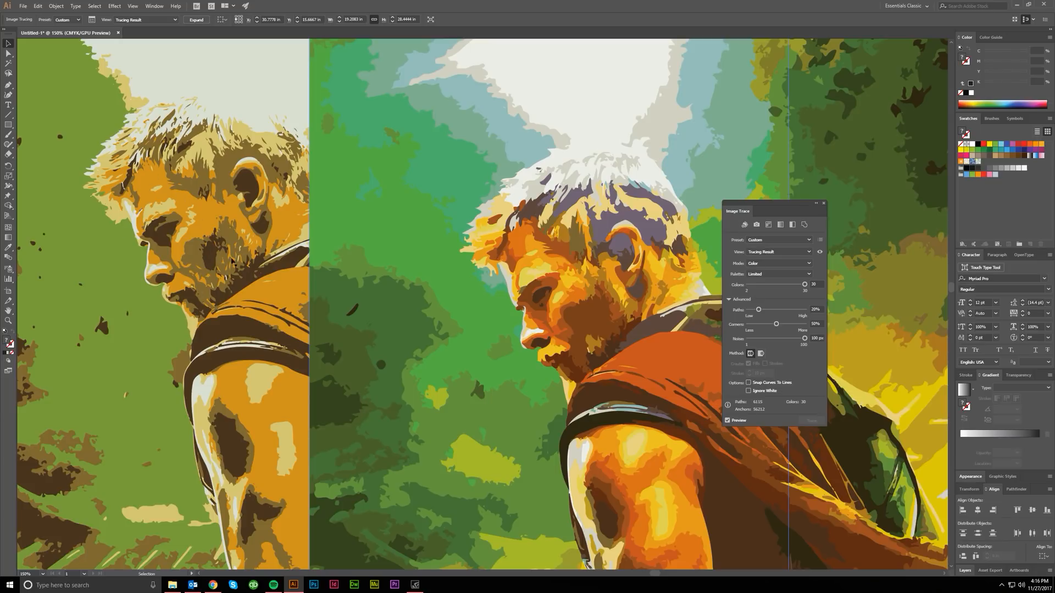
mouse_move(588, 351)
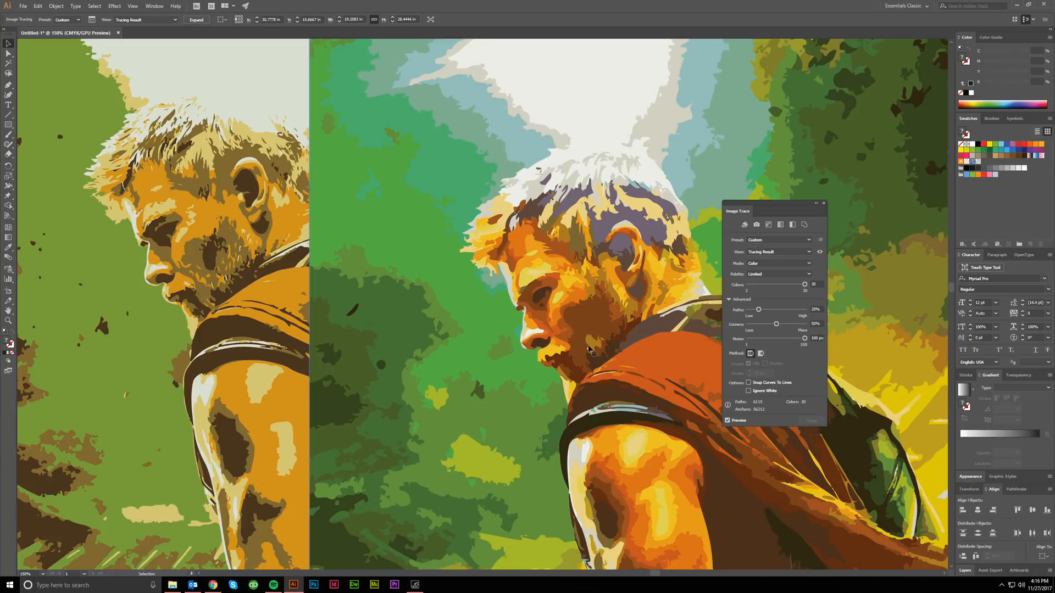
mouse_move(594, 382)
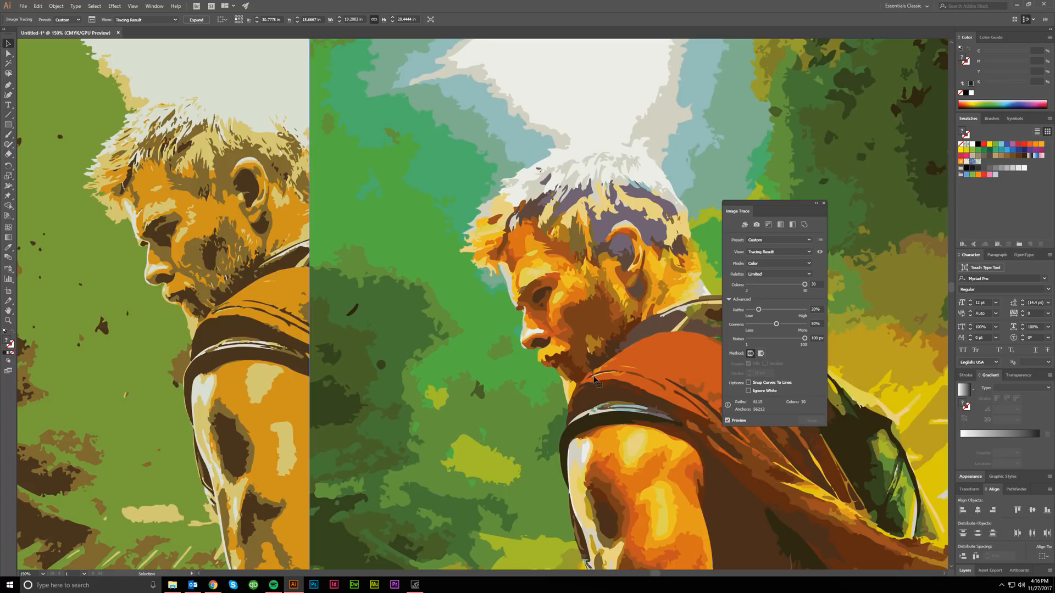
mouse_move(585, 375)
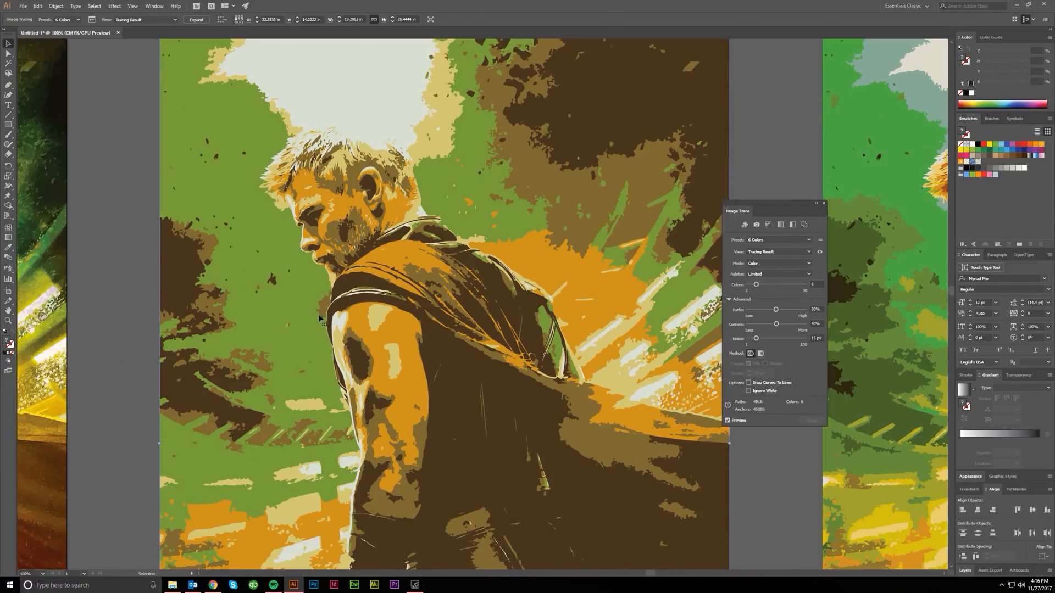
Zoom in on the 6 Colors trace, then back out to the row of four posters
scroll(down, 3)
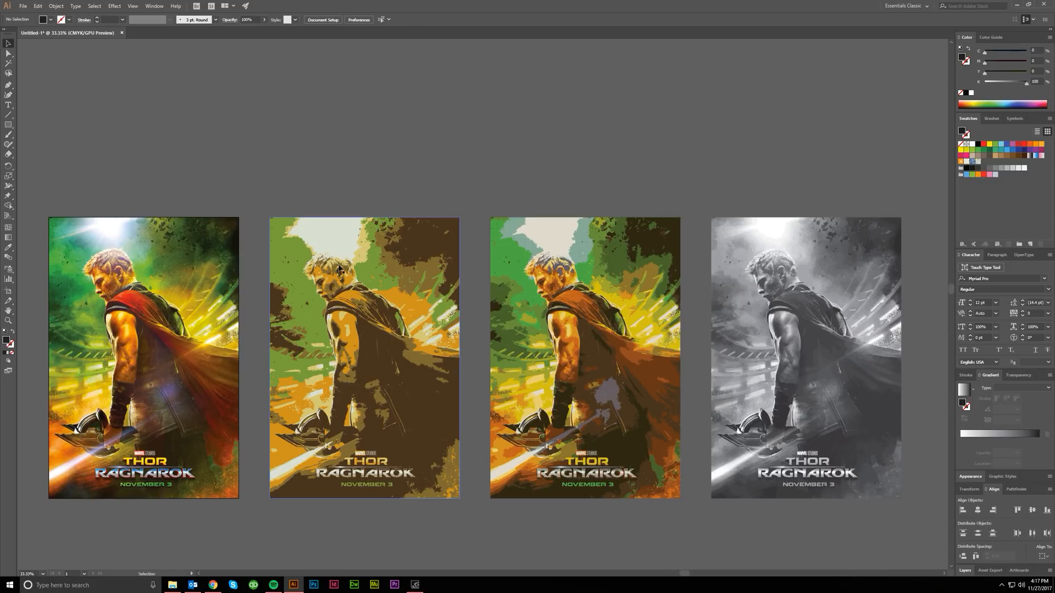
Select the greyscale fourth poster and apply the Silhouettes tracing preset to it
click(804, 356)
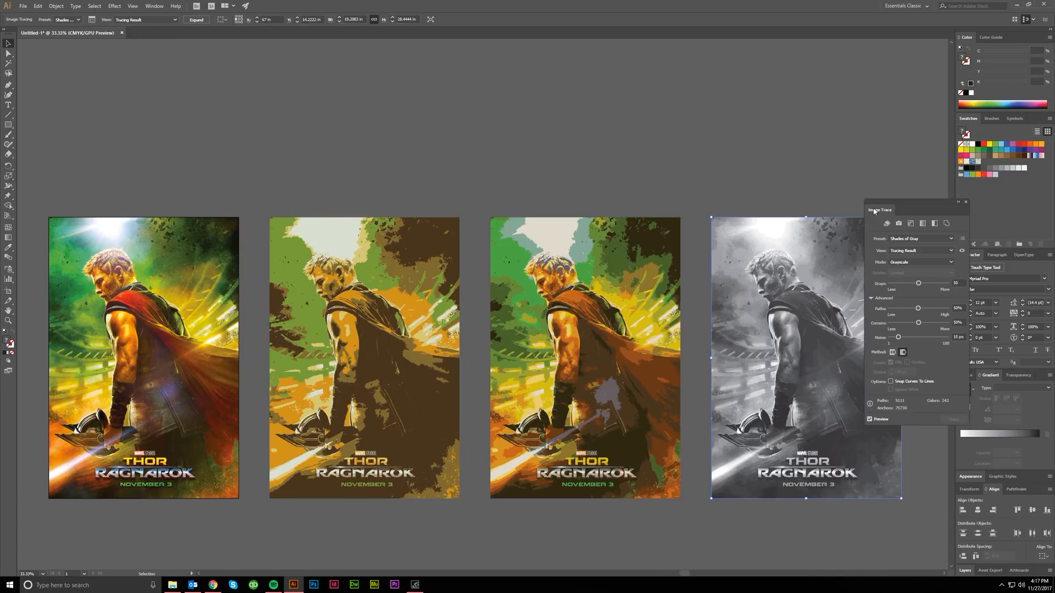
drag(879, 209, 429, 93)
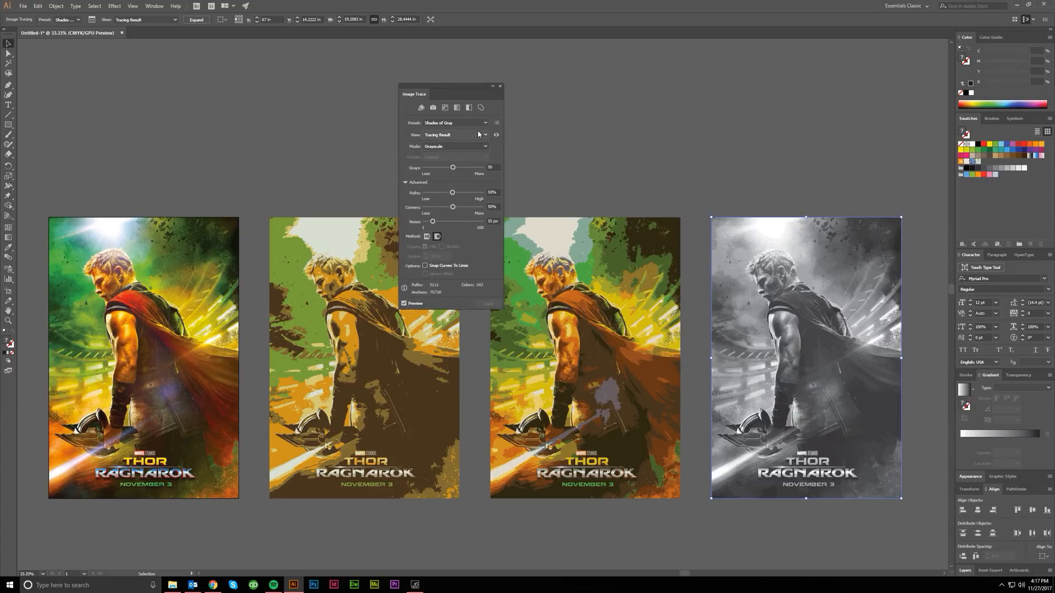
mouse_move(484, 125)
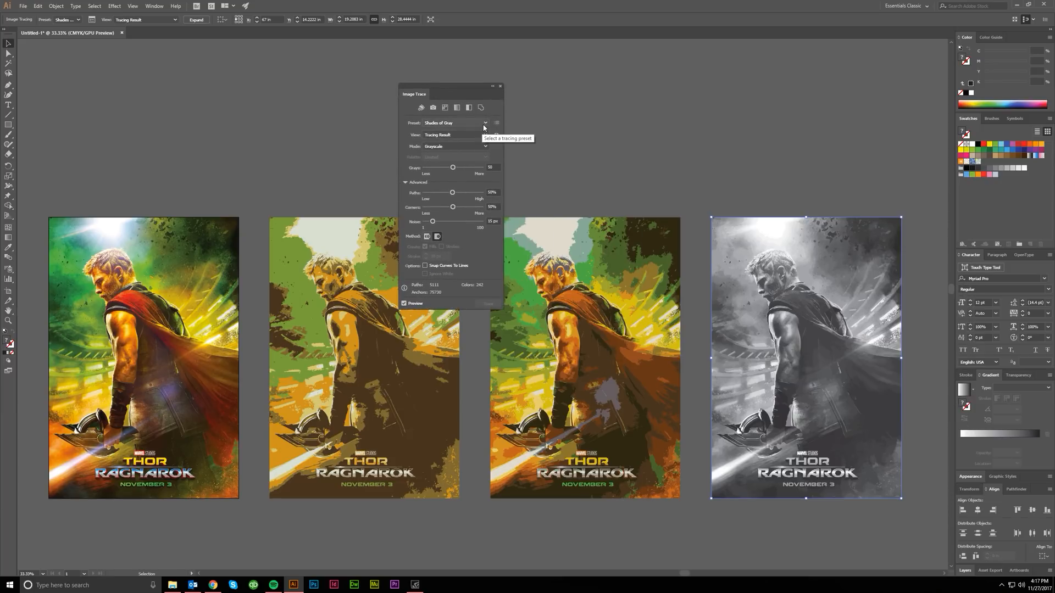
click(486, 123)
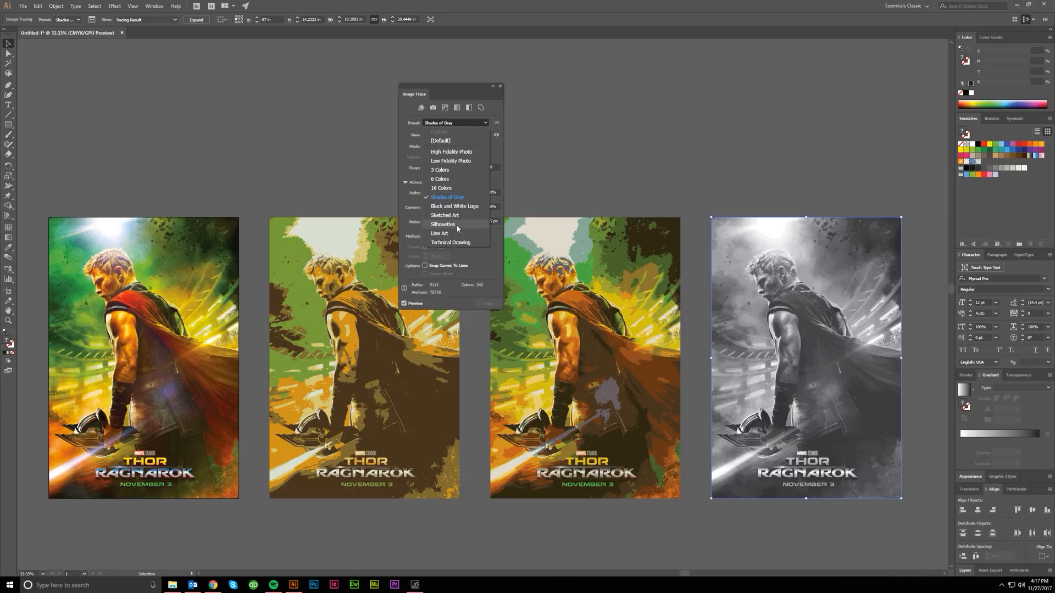
click(442, 224)
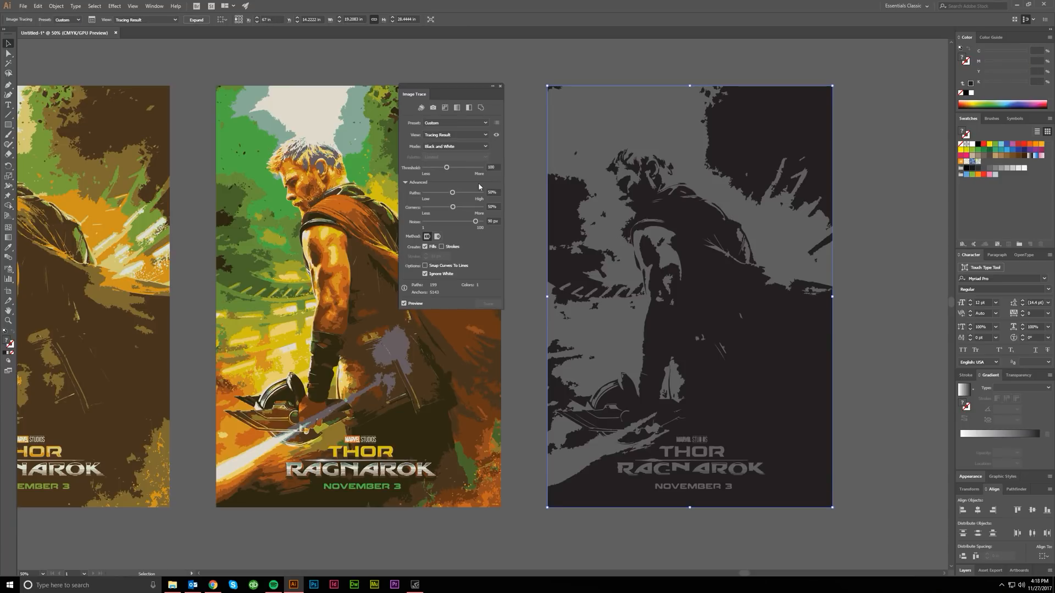
Adjust the Silhouettes trace with Ignore White so only the dark shapes remain
drag(447, 167, 435, 167)
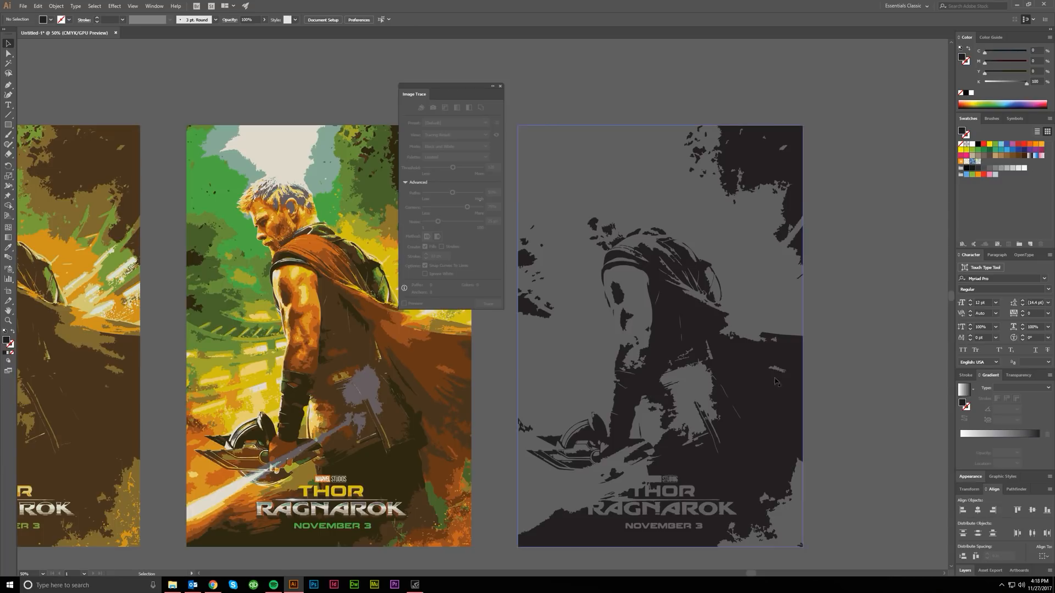
mouse_move(670, 293)
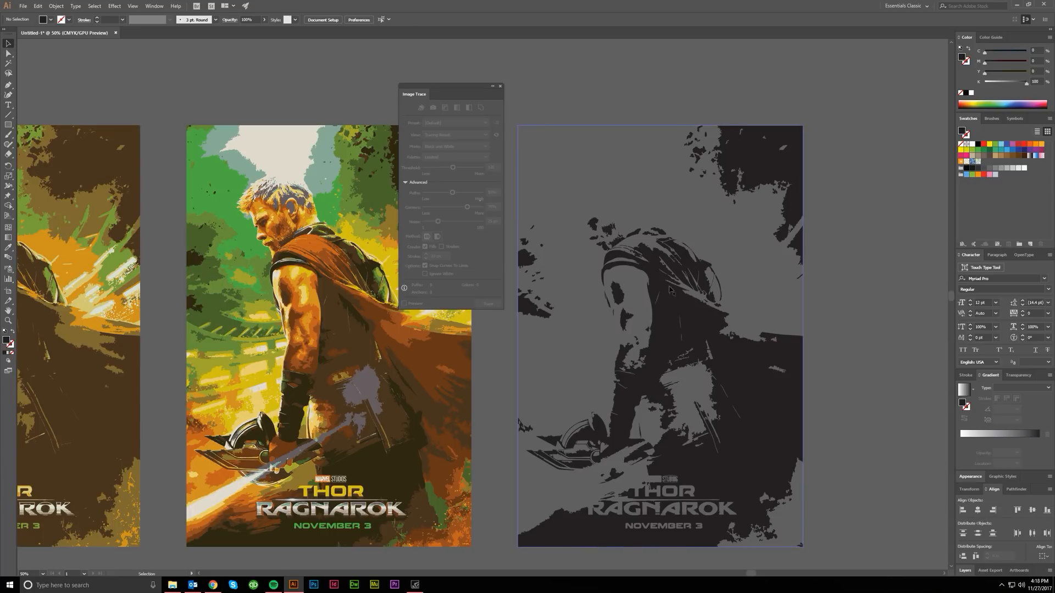
mouse_move(770, 404)
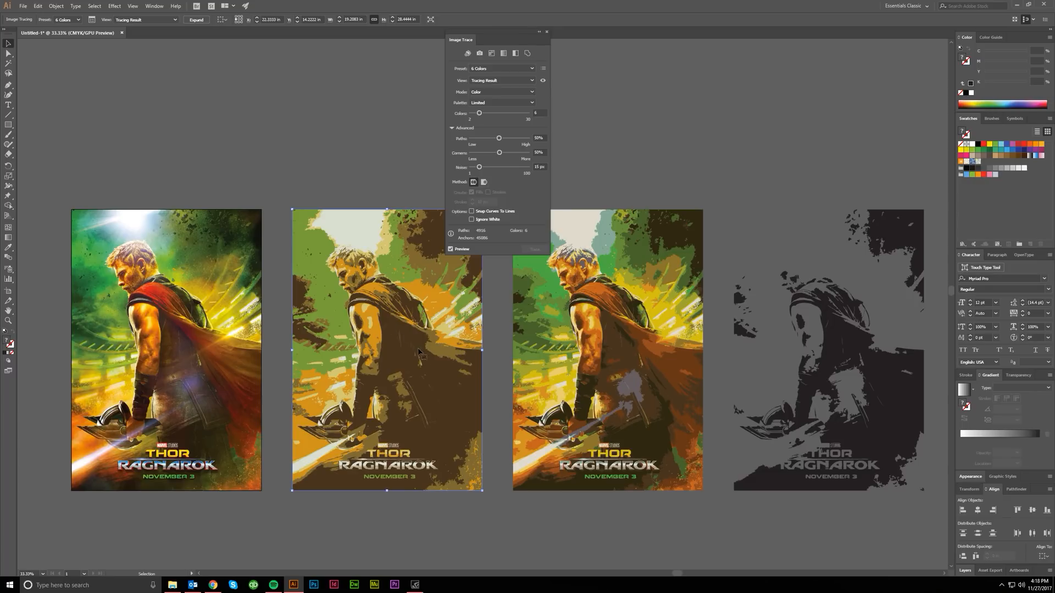
mouse_move(491, 353)
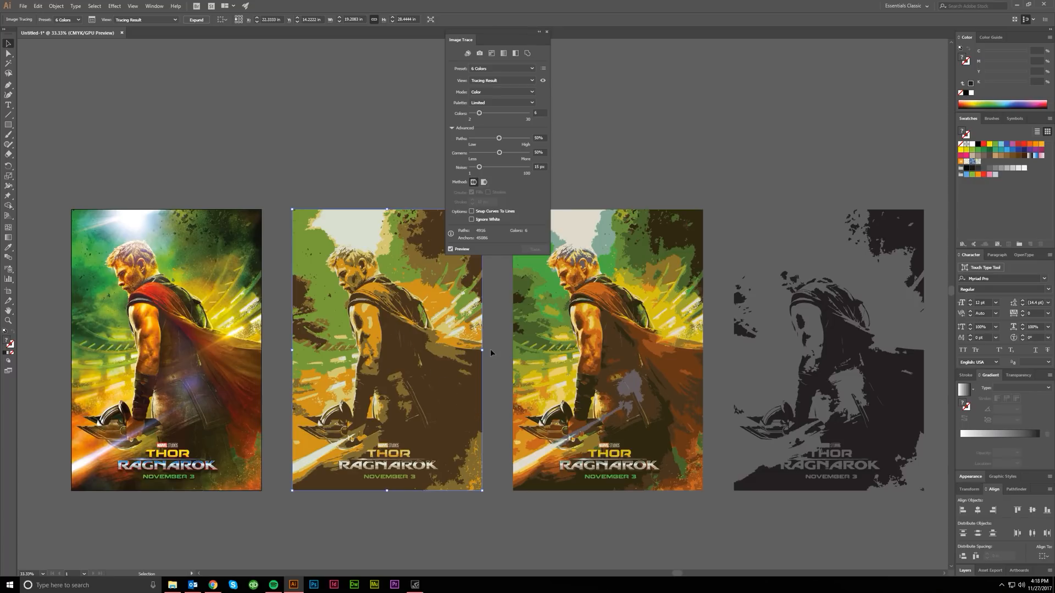
mouse_move(397, 329)
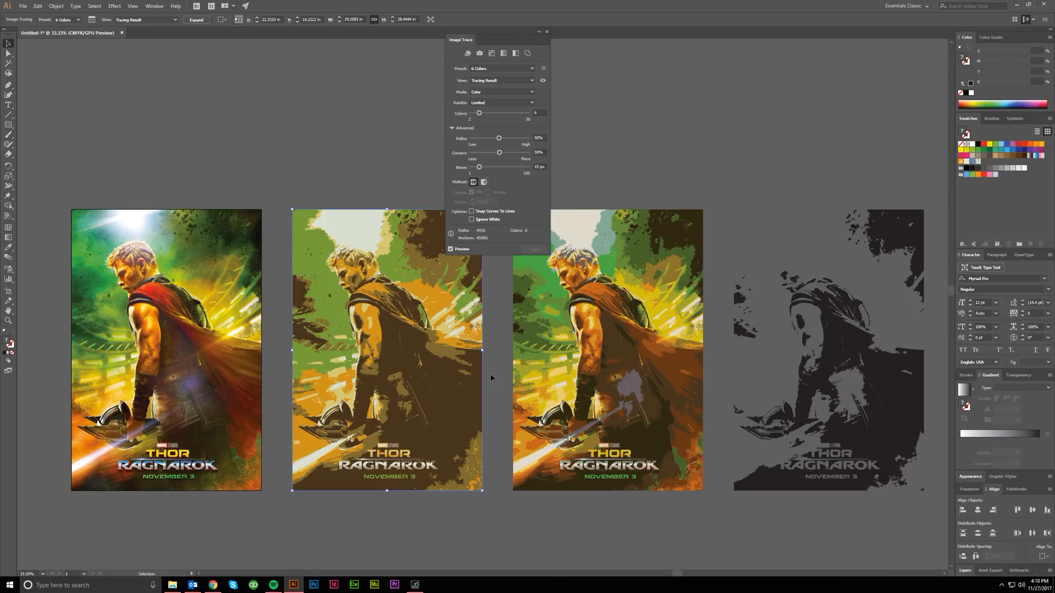
mouse_move(410, 376)
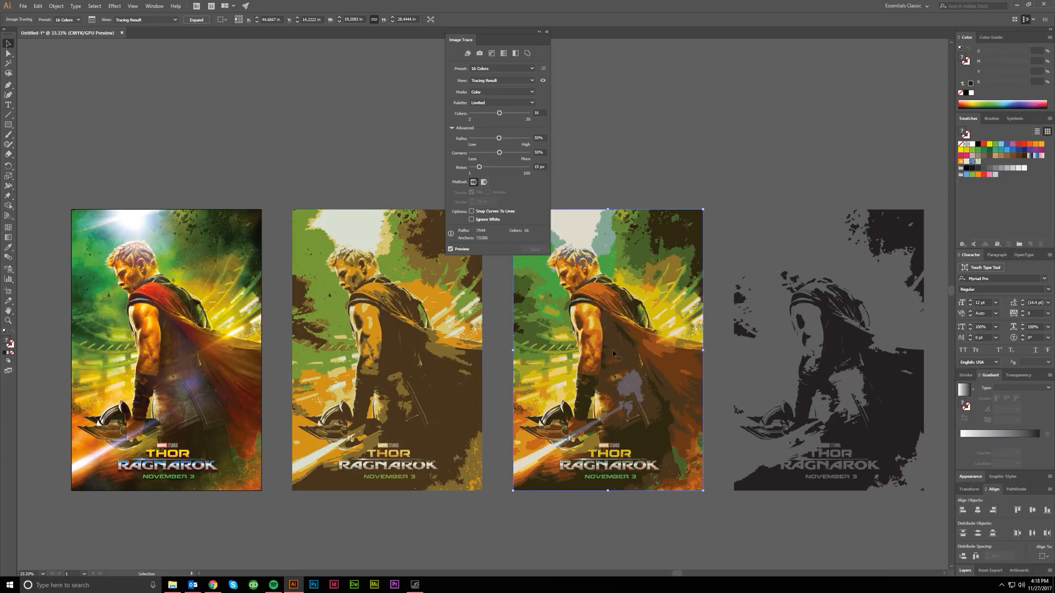
mouse_move(661, 365)
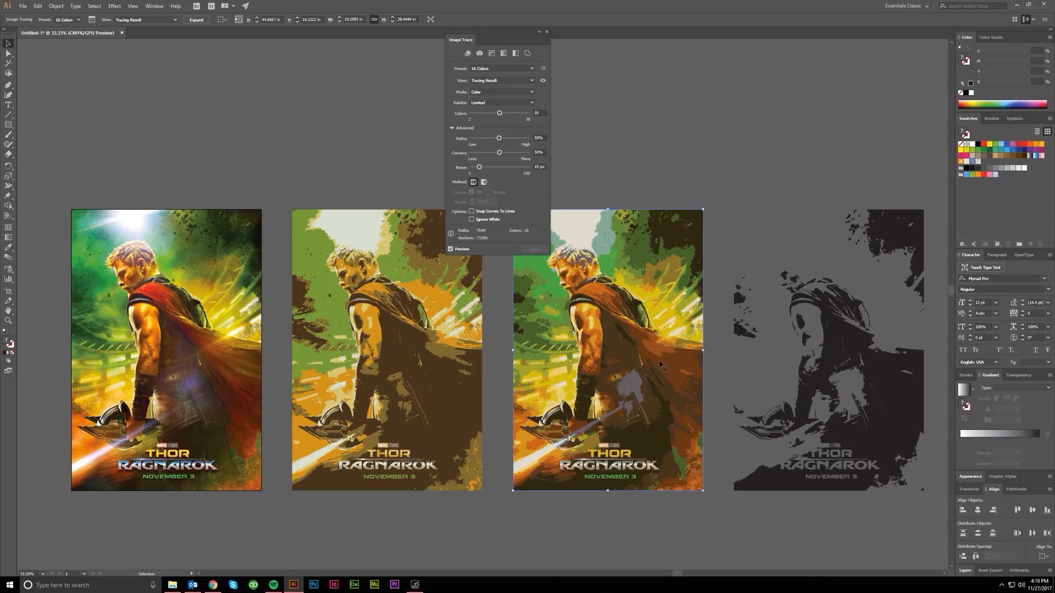
mouse_move(159, 296)
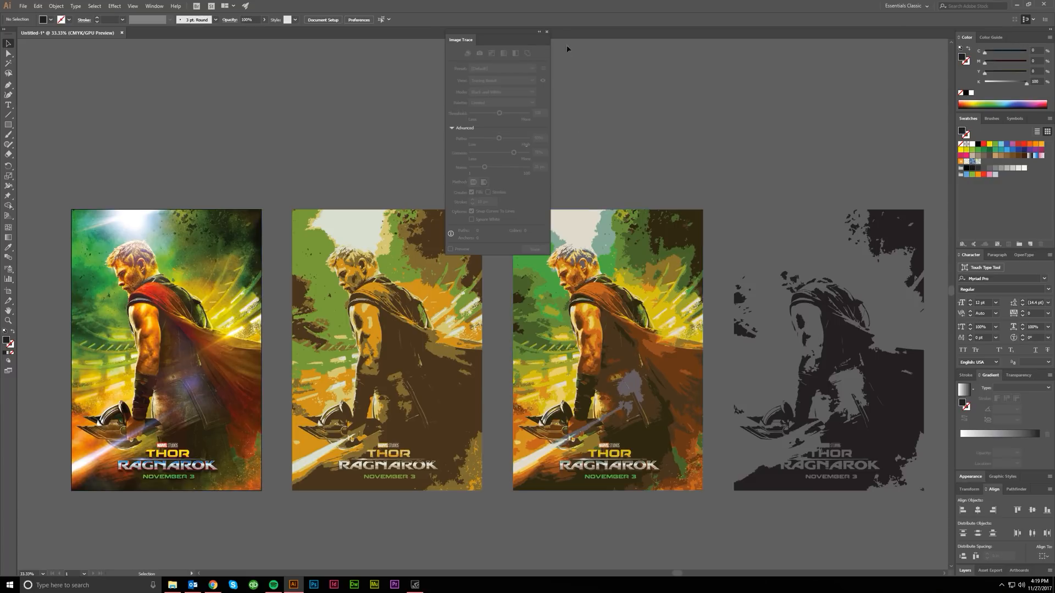
Close the Image Trace panel, leaving the four finished poster versions
click(546, 30)
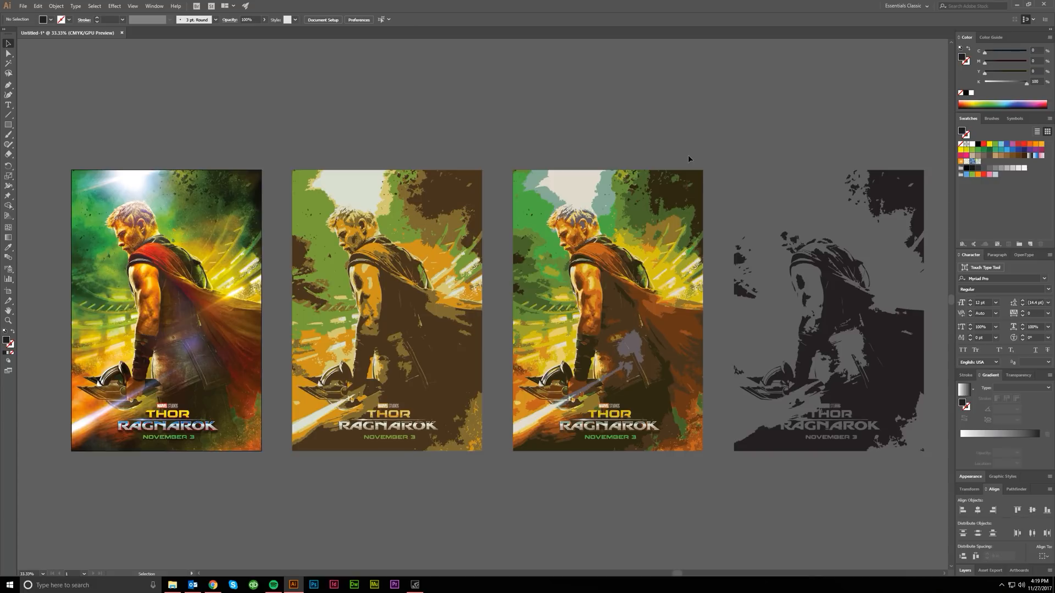
mouse_move(718, 255)
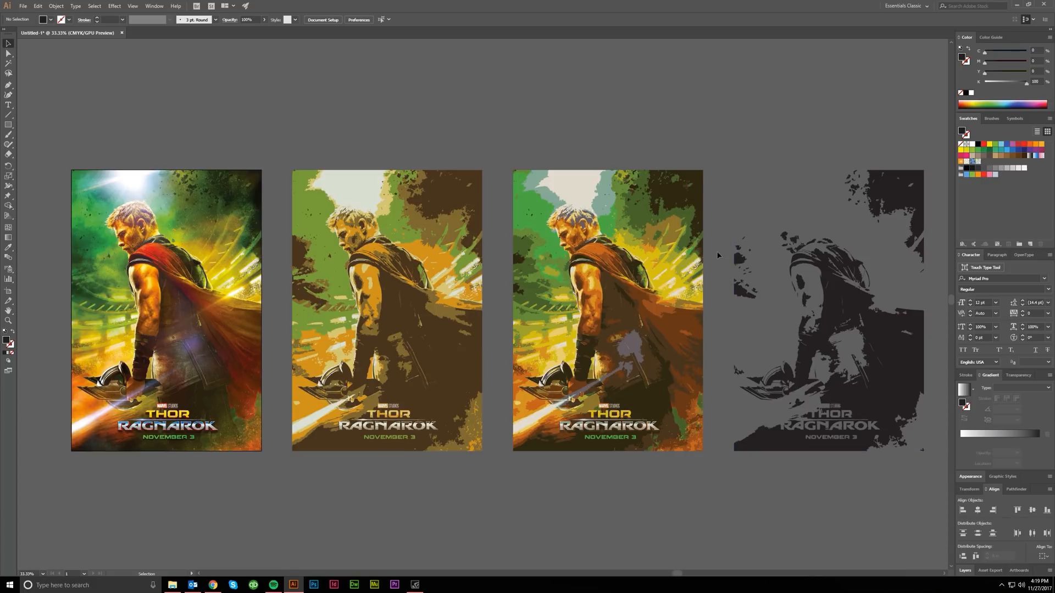